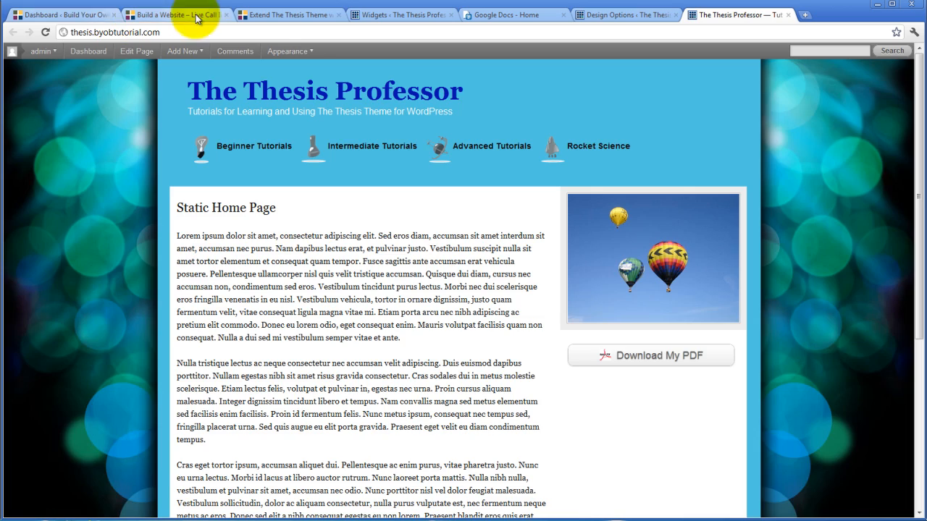
# Step: On byobwebsite.com, open the BYOB Thesis Shortcode Content Widgets plugin page and download the plugin
pyautogui.click(288, 14)
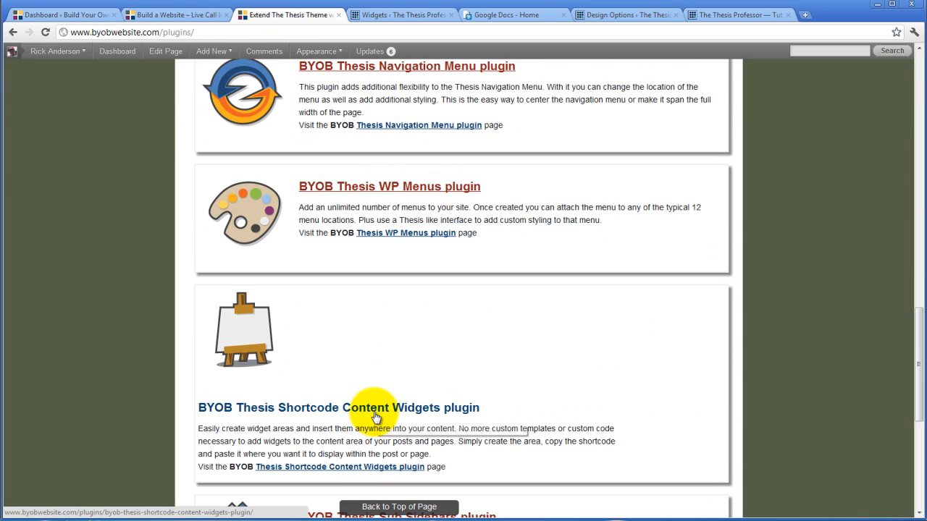
pyautogui.click(375, 415)
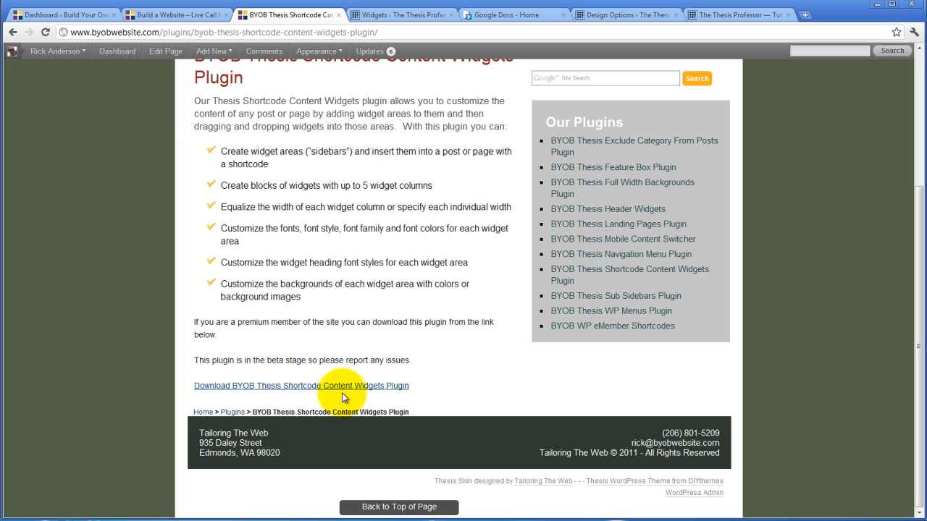
pyautogui.click(738, 15)
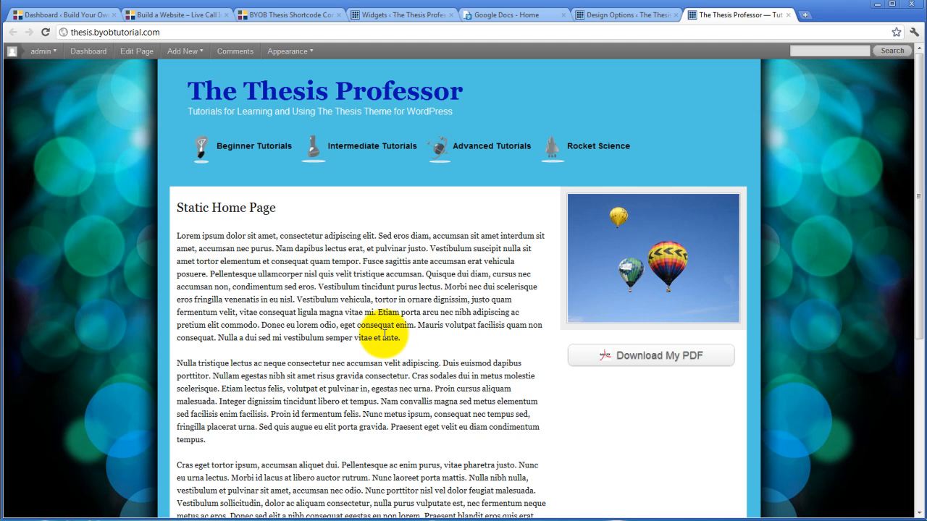
pyautogui.scroll(-3)
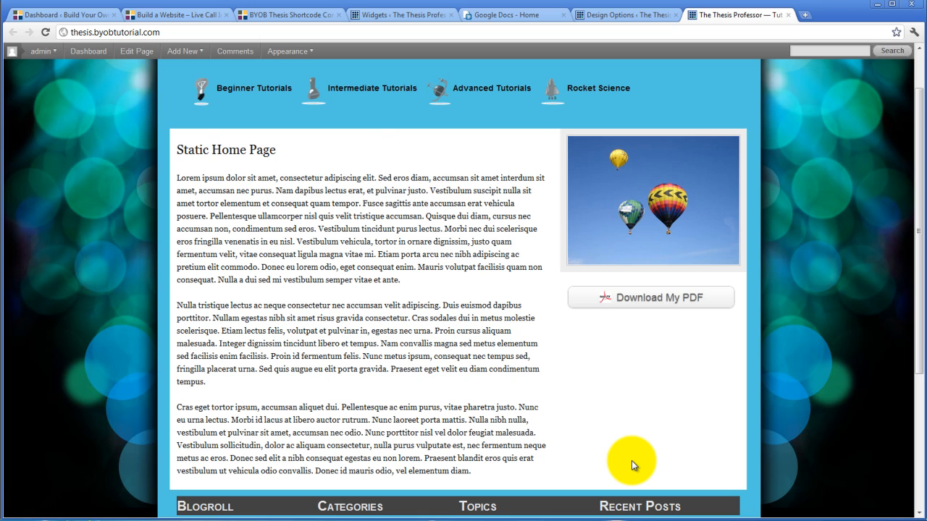
pyautogui.moveTo(706, 452)
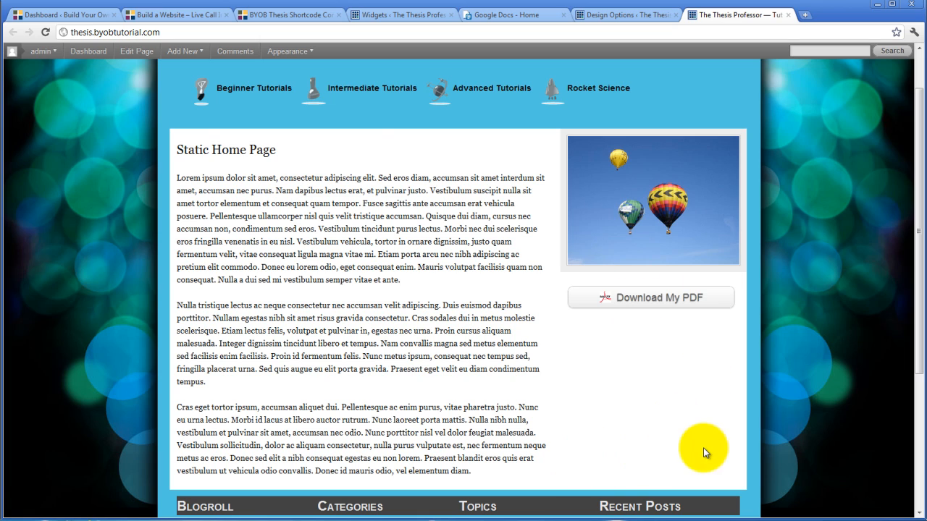
pyautogui.moveTo(710, 375)
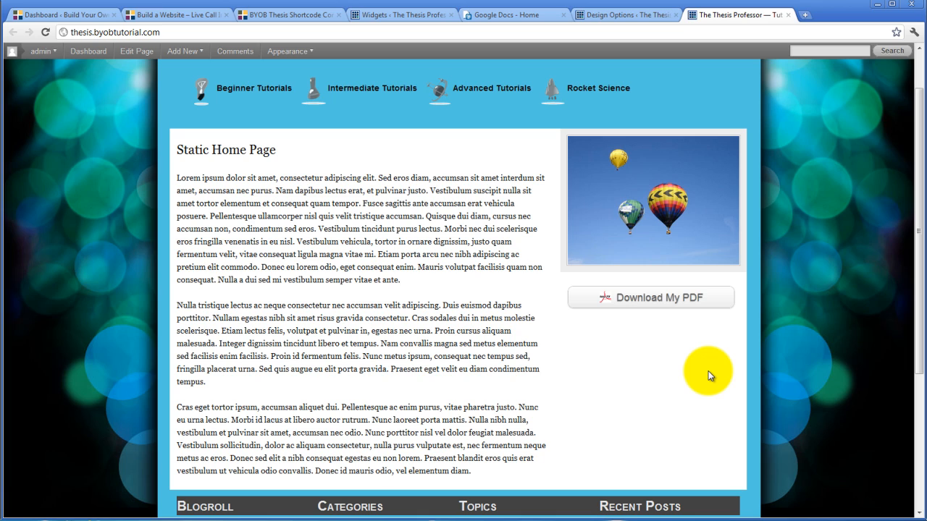
pyautogui.moveTo(688, 380)
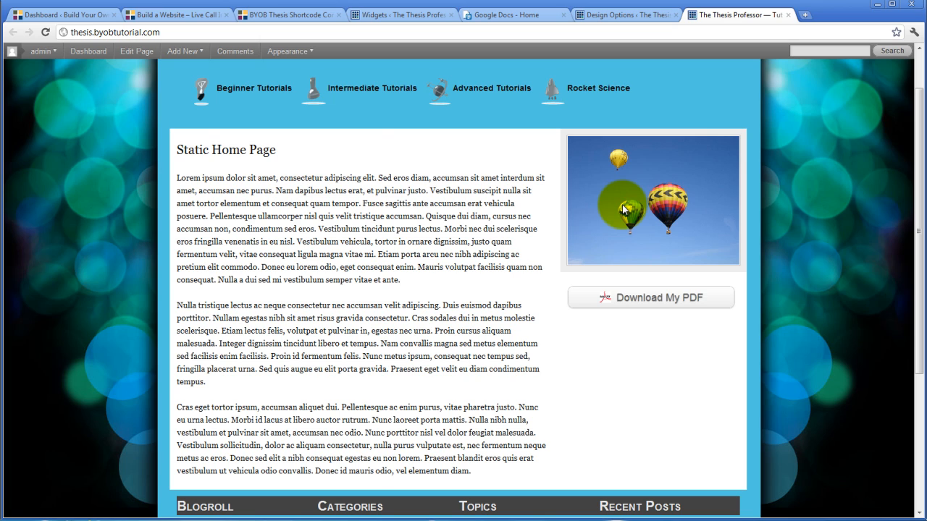
pyautogui.moveTo(579, 127)
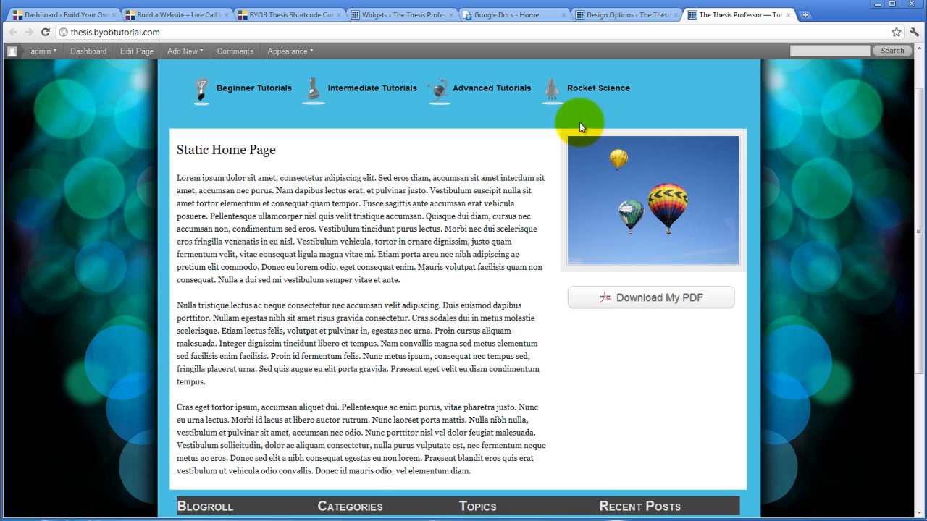
pyautogui.moveTo(740, 473)
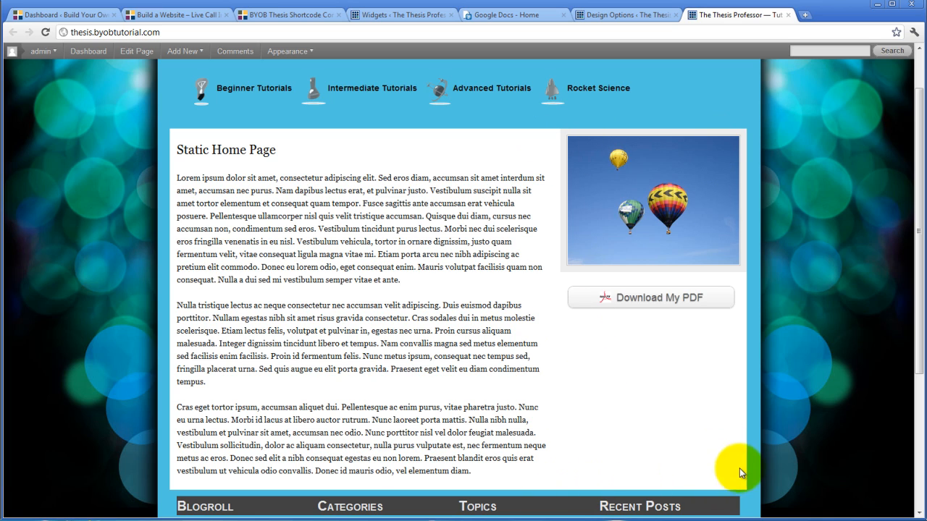
pyautogui.moveTo(605, 193)
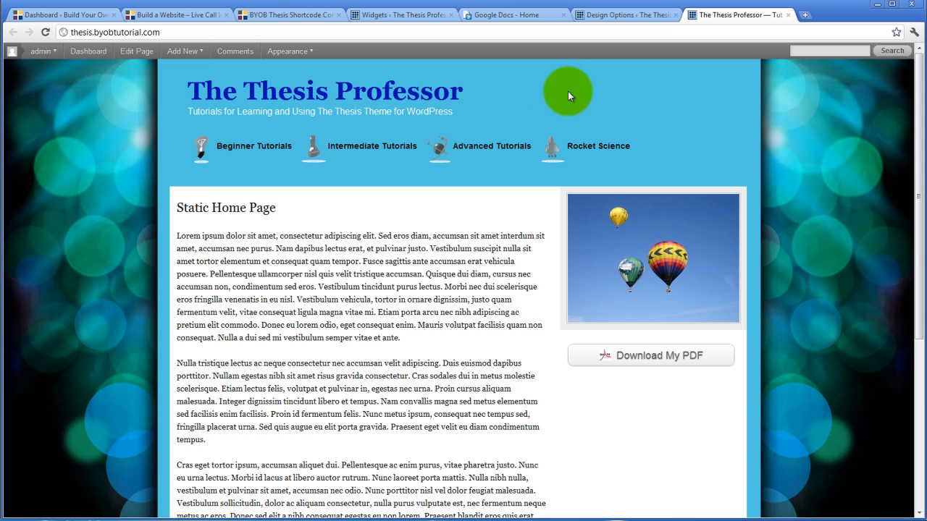
pyautogui.scroll(-3)
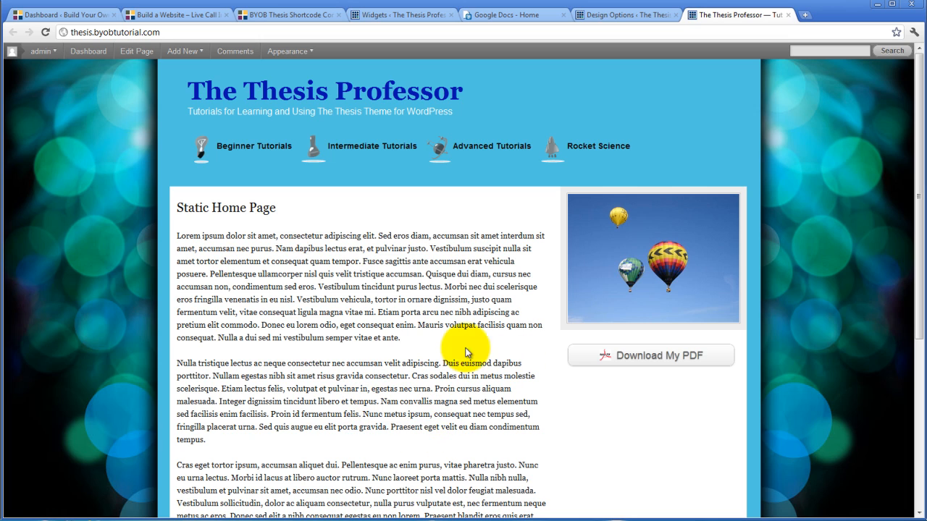
pyautogui.scroll(-3)
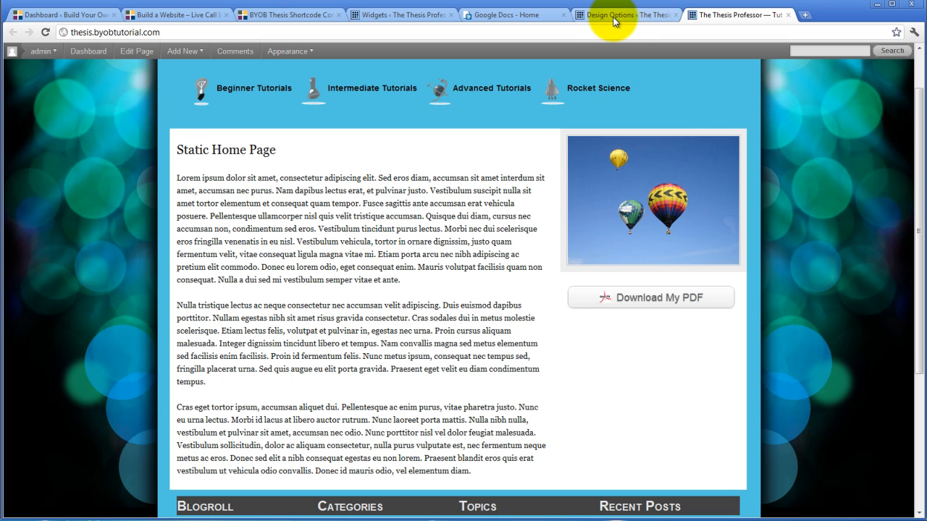
# Step: Go to Plugins > Add New > Upload to reach the .zip plugin upload form
pyautogui.click(622, 14)
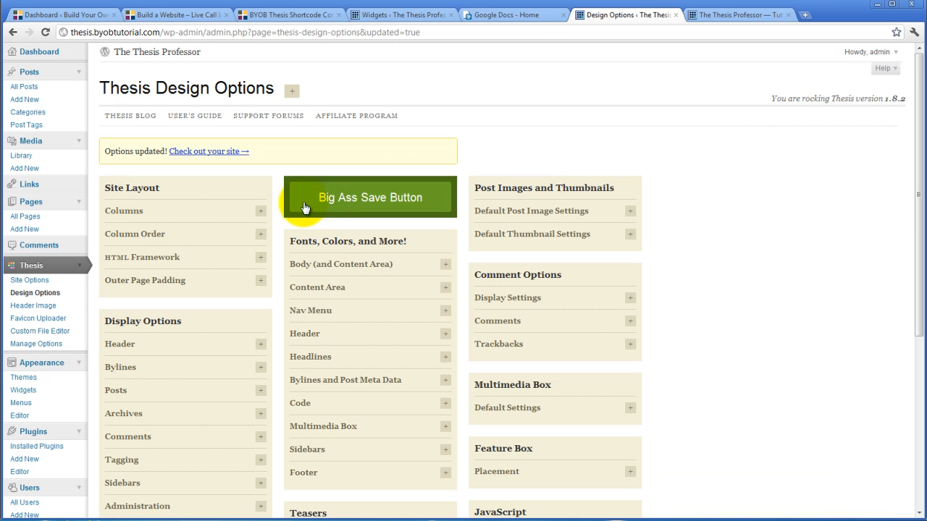
pyautogui.scroll(-3)
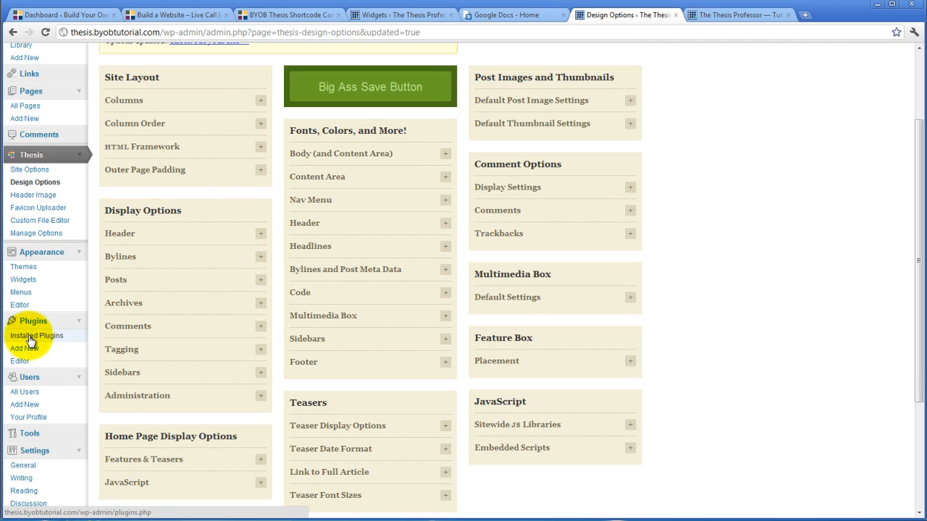
pyautogui.click(36, 335)
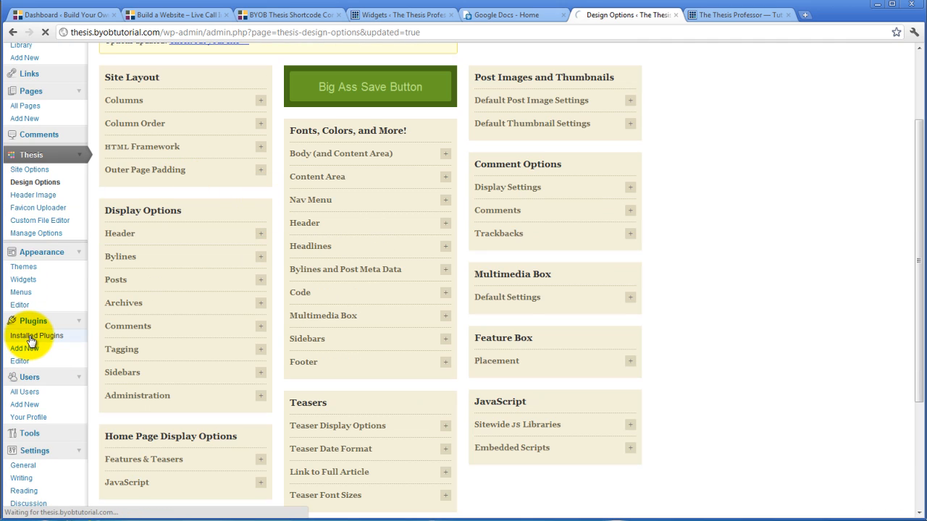
pyautogui.click(36, 335)
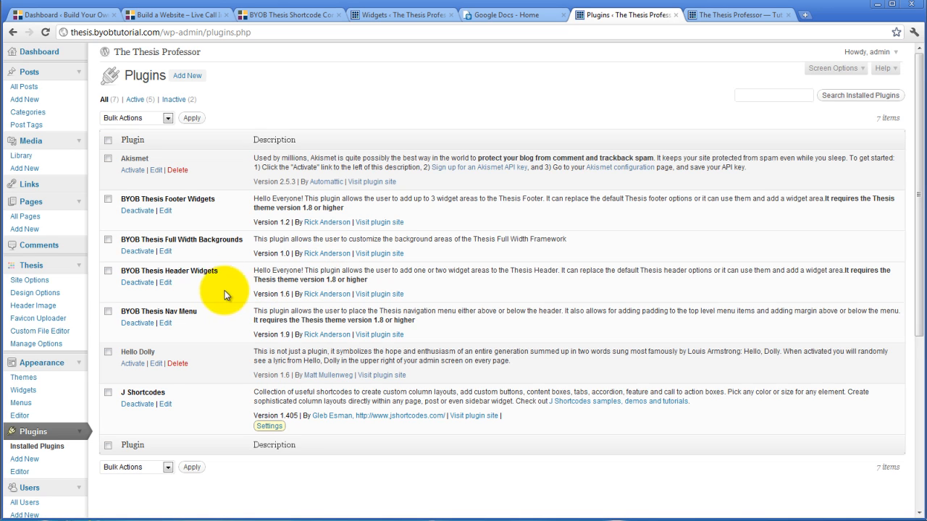
pyautogui.moveTo(179, 311)
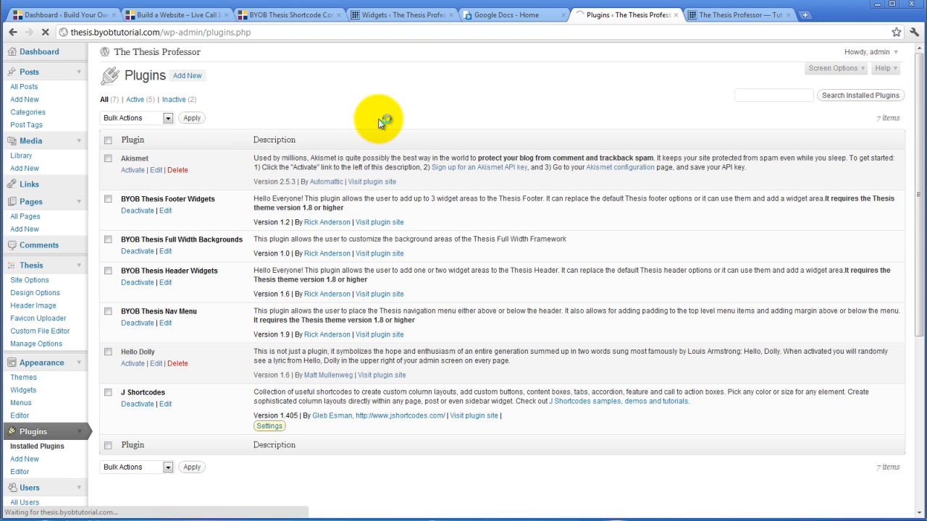
pyautogui.click(24, 458)
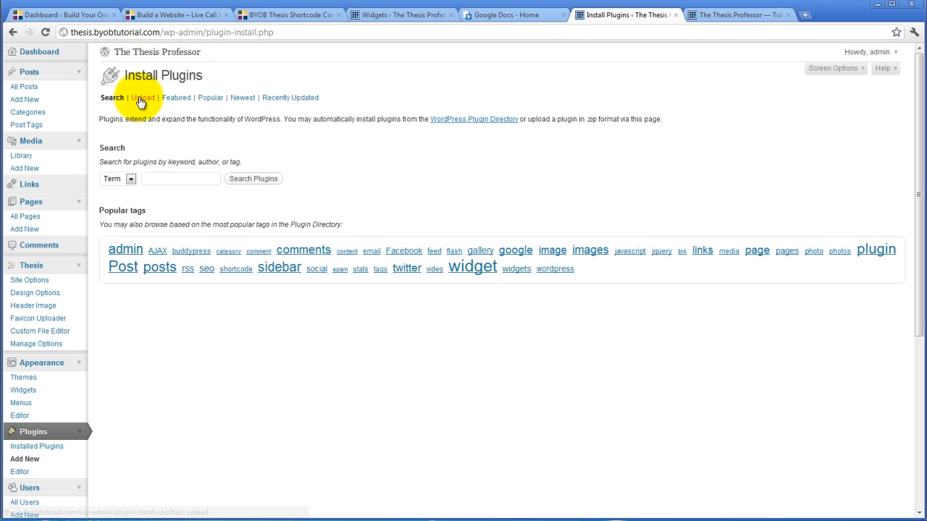
pyautogui.click(143, 98)
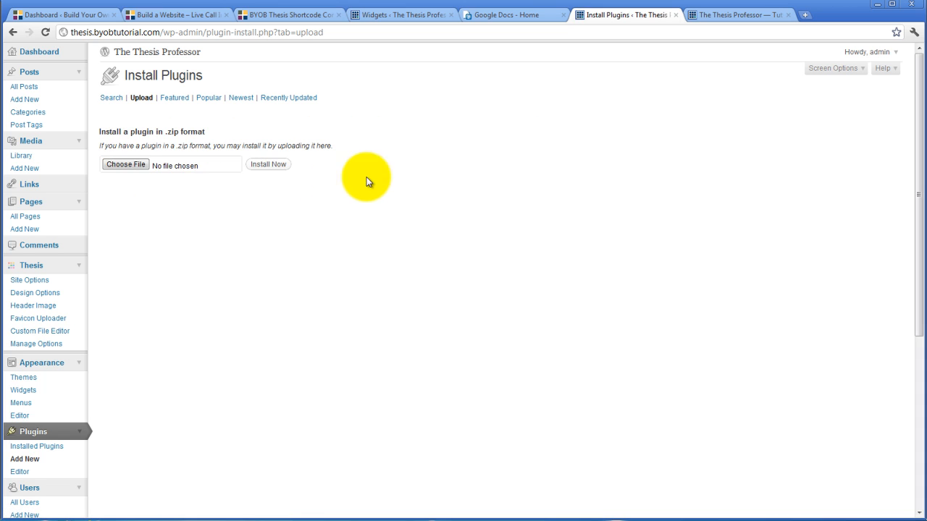
# Step: Choose byob-thesis-shortcode-content-widgets.zip from the testbed wp-content/plugins folder and install it
pyautogui.click(124, 164)
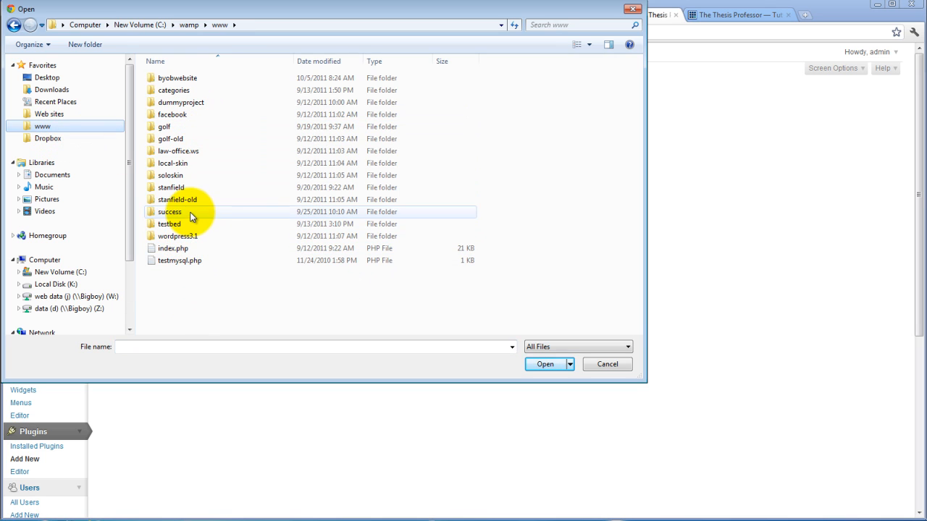
pyautogui.doubleClick(168, 223)
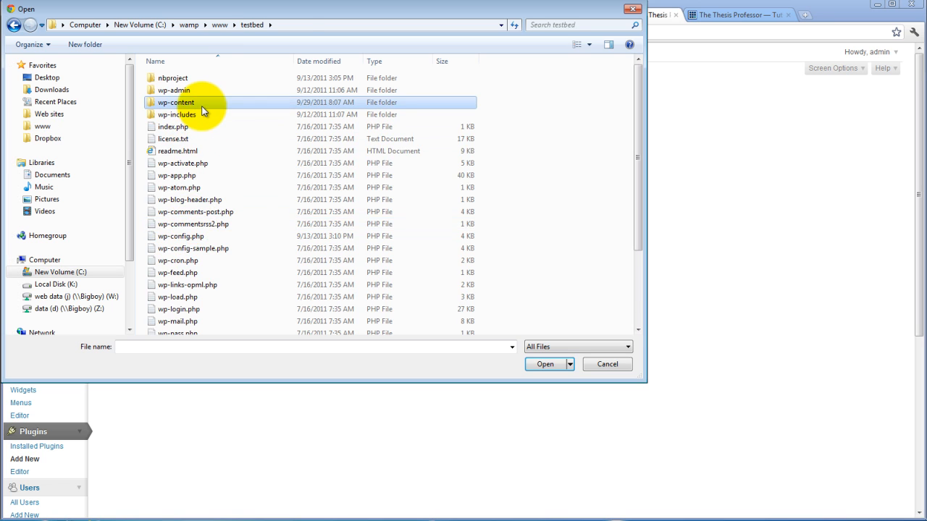
pyautogui.doubleClick(176, 102)
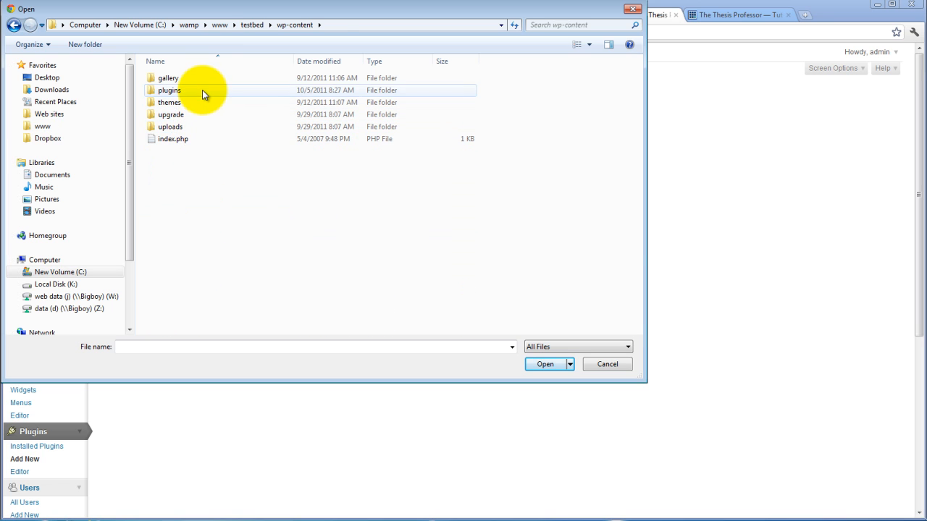
pyautogui.doubleClick(169, 90)
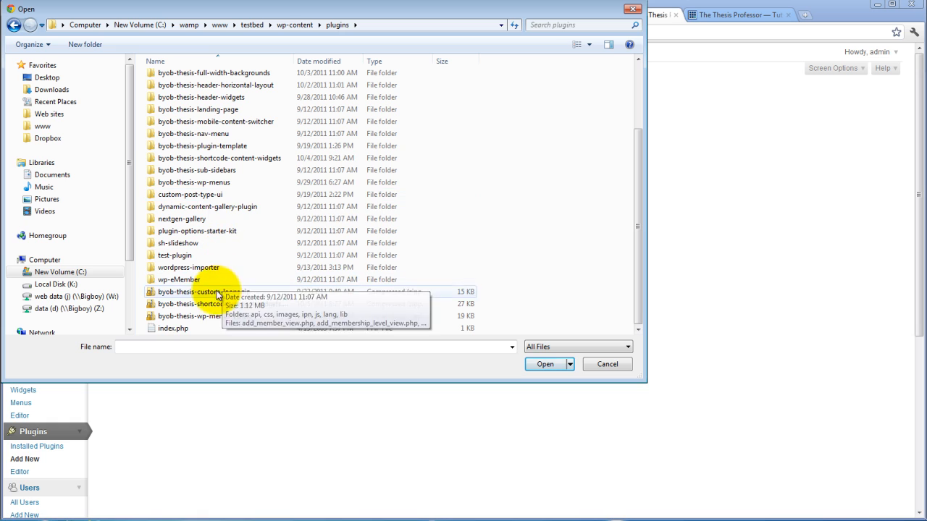
pyautogui.click(217, 304)
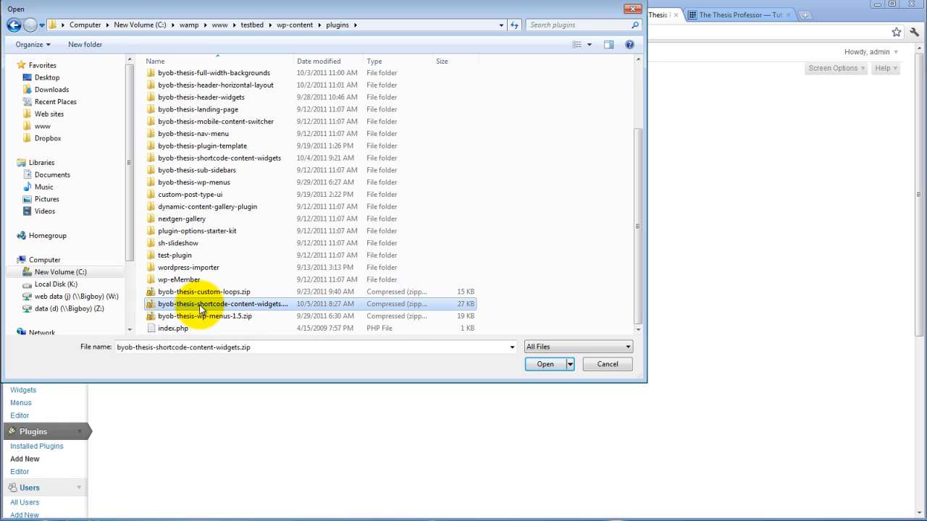
pyautogui.click(545, 364)
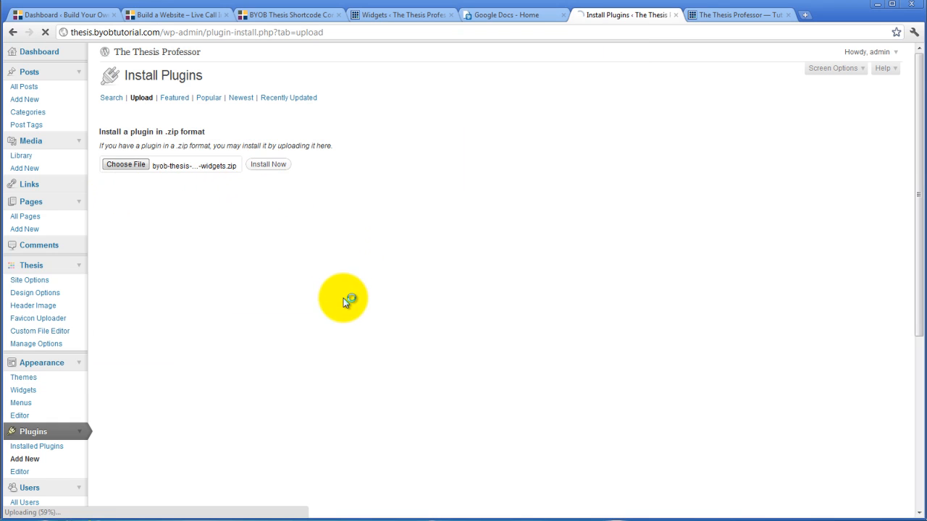
# Step: Activate BYOB Thesis Shortcode Content Widgets and scroll to the BYOB Thesis Plugins sidebar section
pyautogui.click(268, 163)
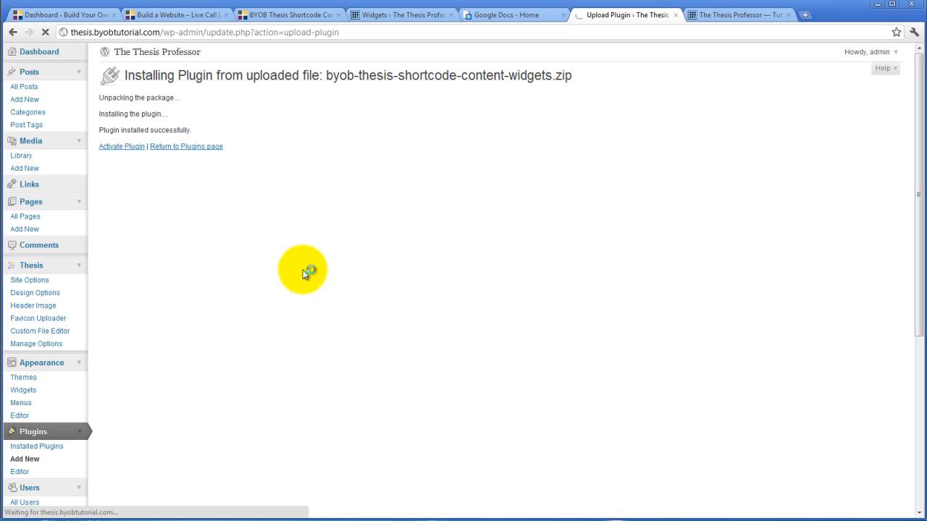
pyautogui.click(121, 146)
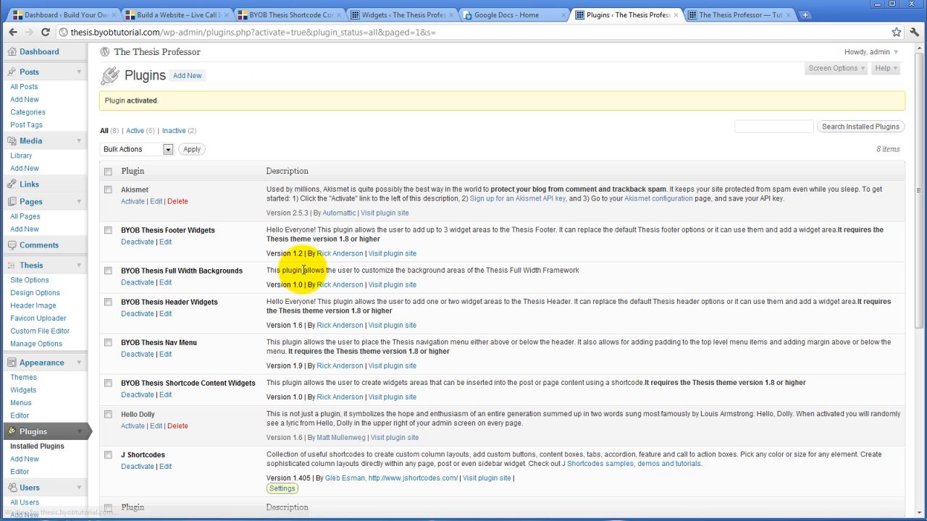
pyautogui.scroll(-3)
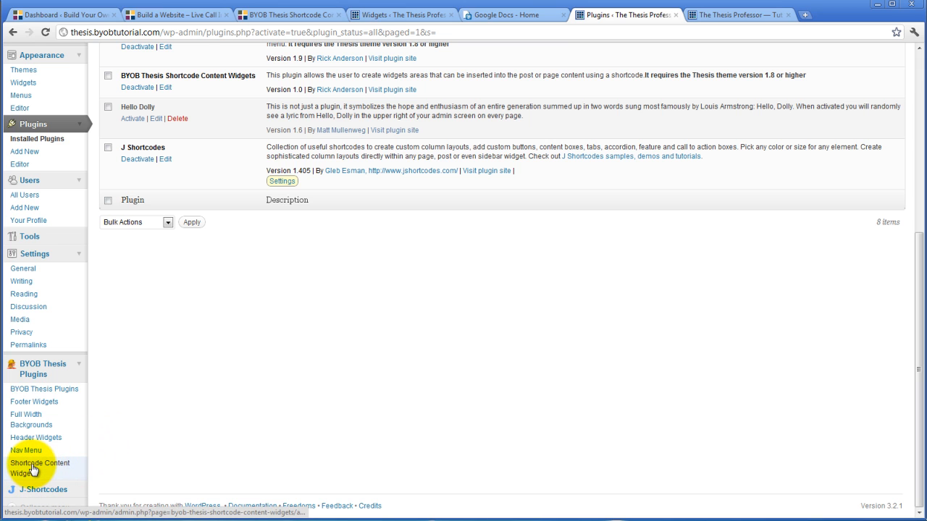
# Step: Open Shortcode Content Widgets under BYOB Thesis Plugins in the admin sidebar
pyautogui.click(40, 468)
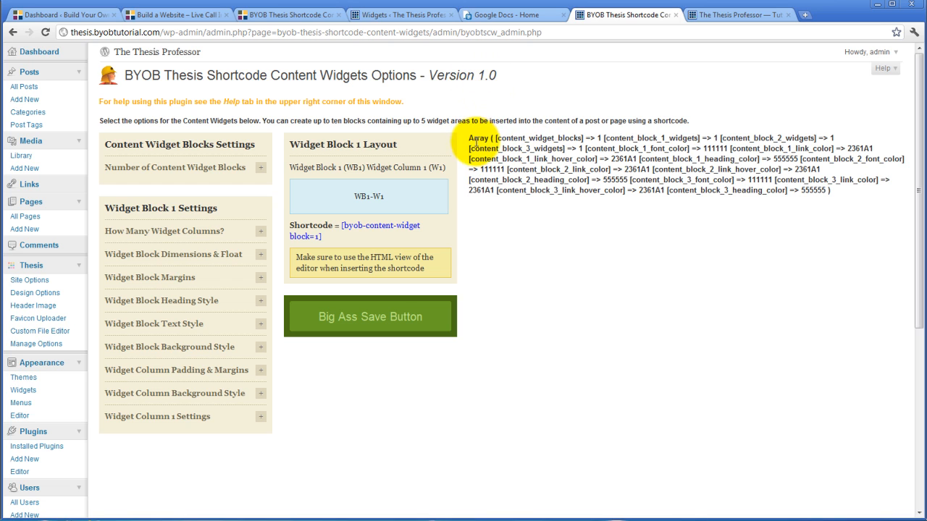
pyautogui.moveTo(836, 193)
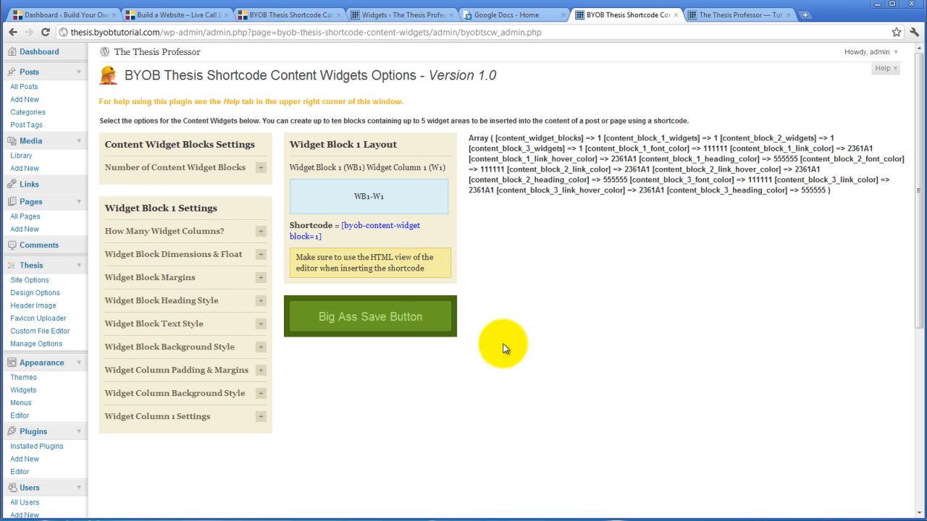
pyautogui.moveTo(539, 302)
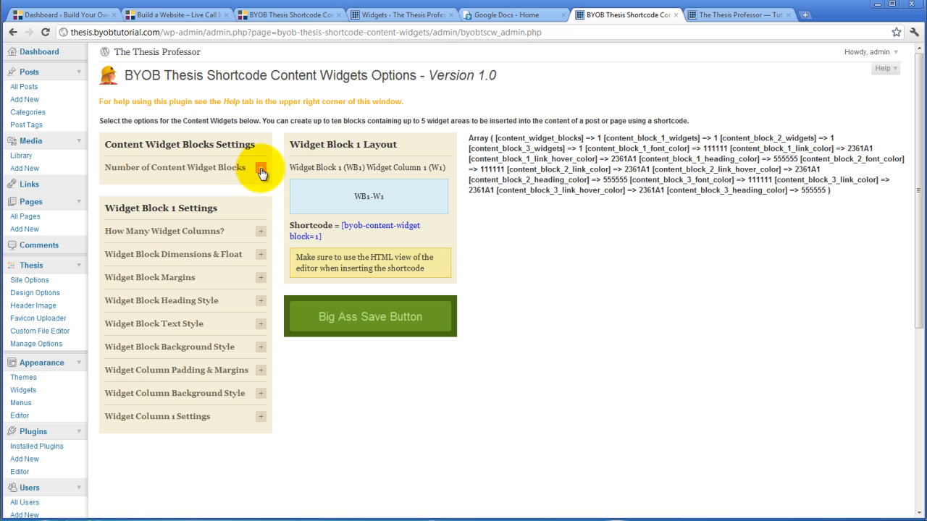
pyautogui.moveTo(260, 171)
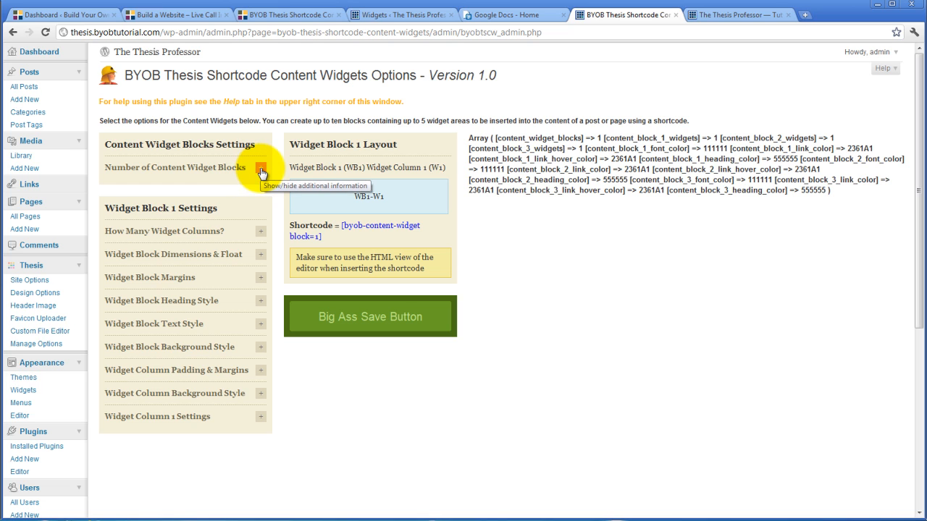
# Step: Expand Number of Content Widget Blocks and view the block count choices, keeping One
pyautogui.click(260, 168)
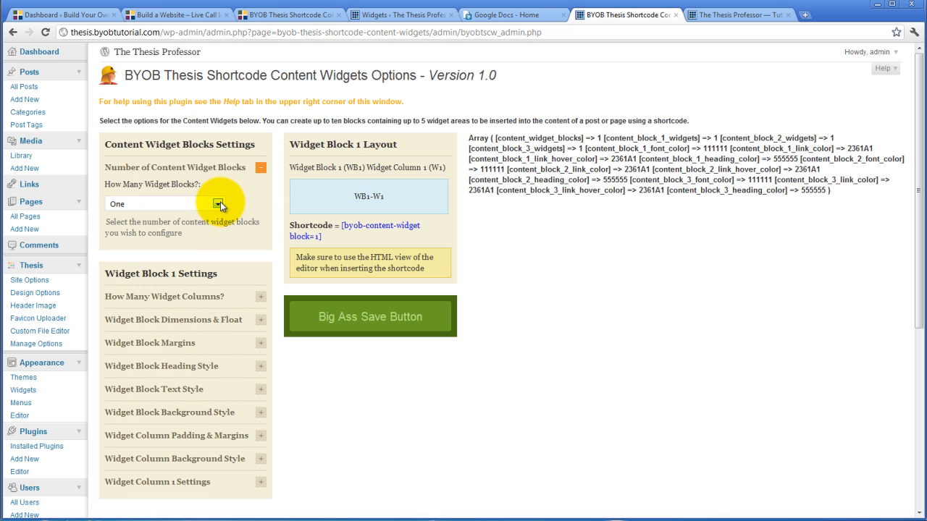
pyautogui.click(166, 204)
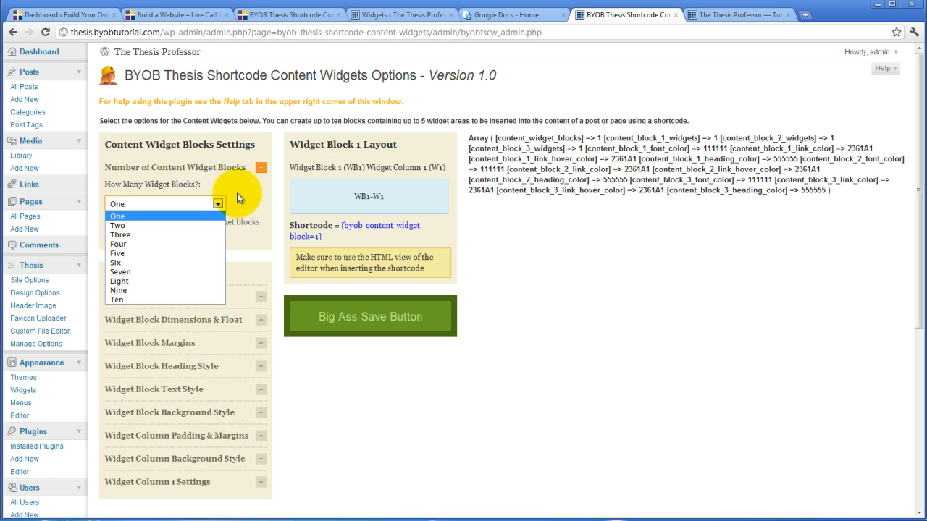
pyautogui.click(117, 215)
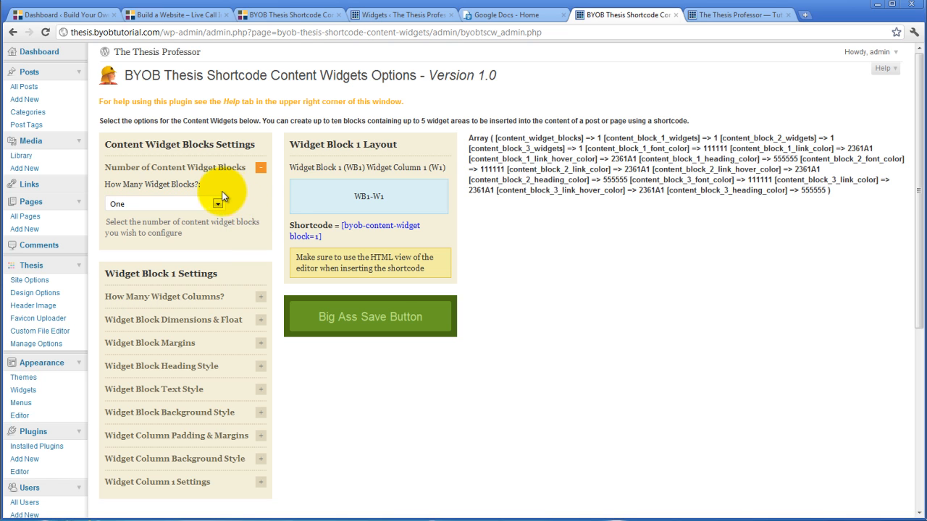
pyautogui.moveTo(302, 286)
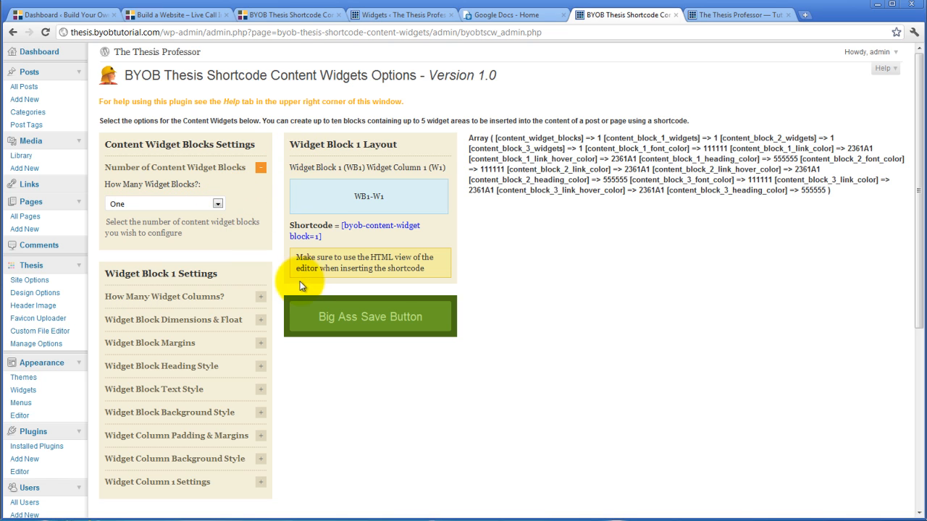
pyautogui.moveTo(399, 147)
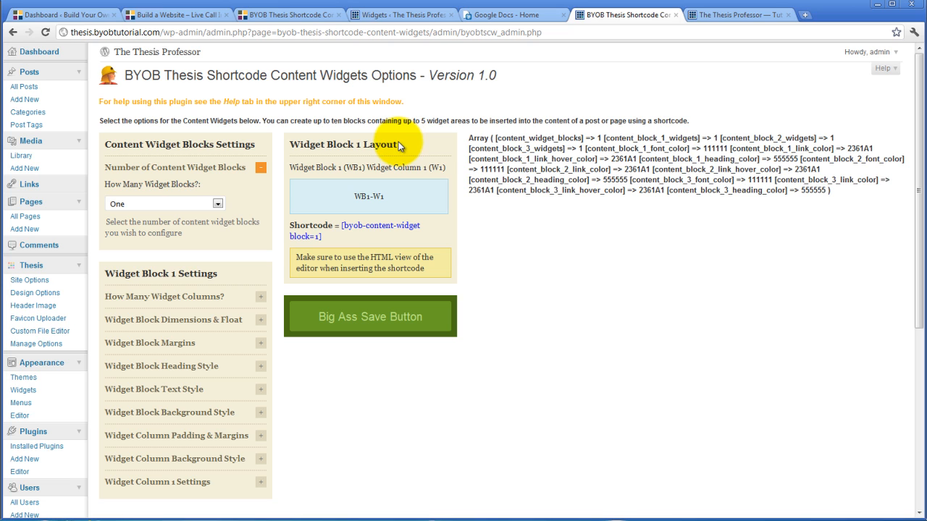
pyautogui.moveTo(425, 217)
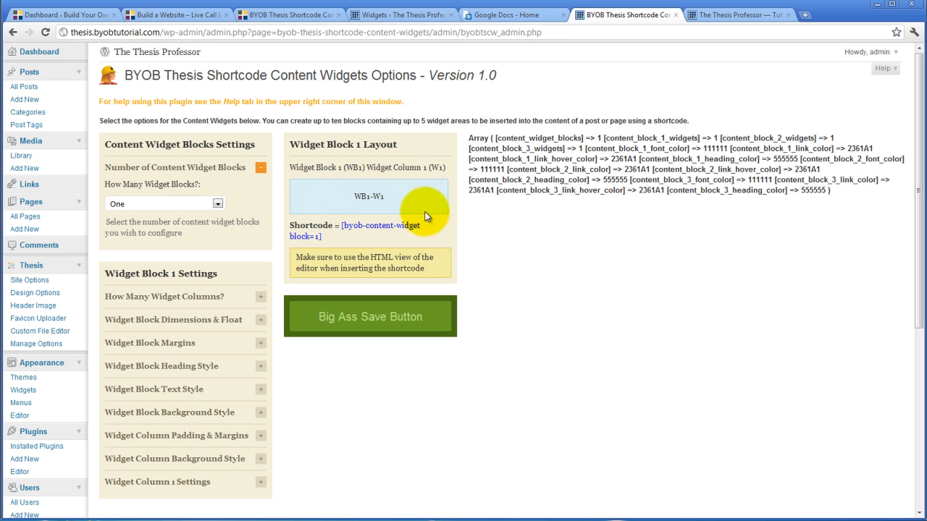
pyautogui.moveTo(404, 207)
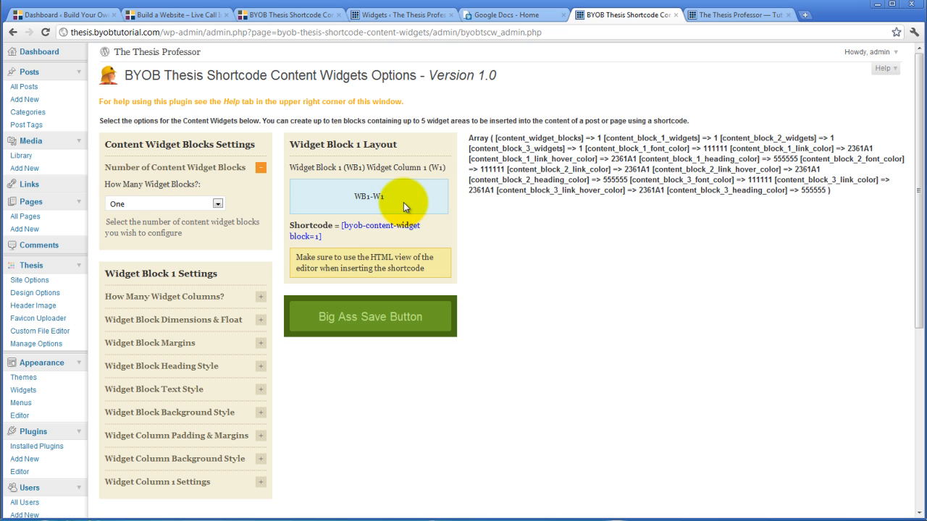
pyautogui.moveTo(337, 243)
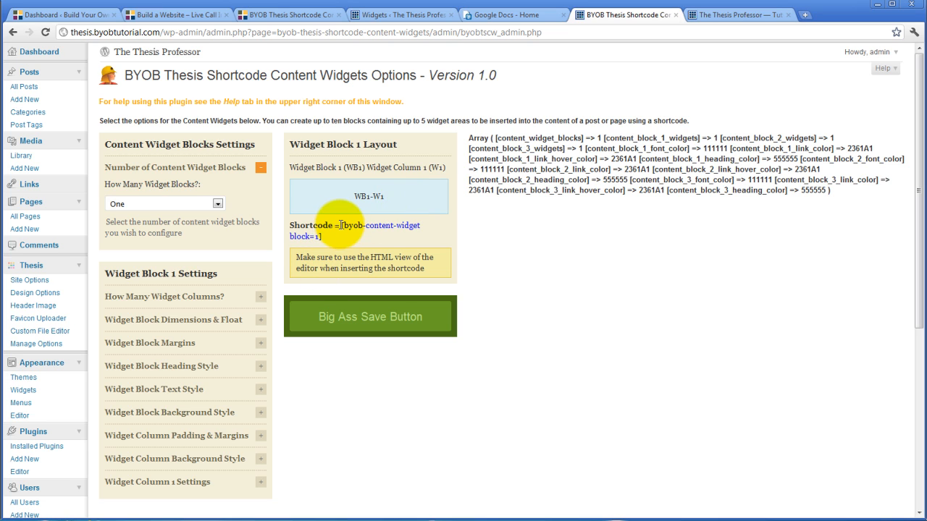
pyautogui.moveTo(355, 202)
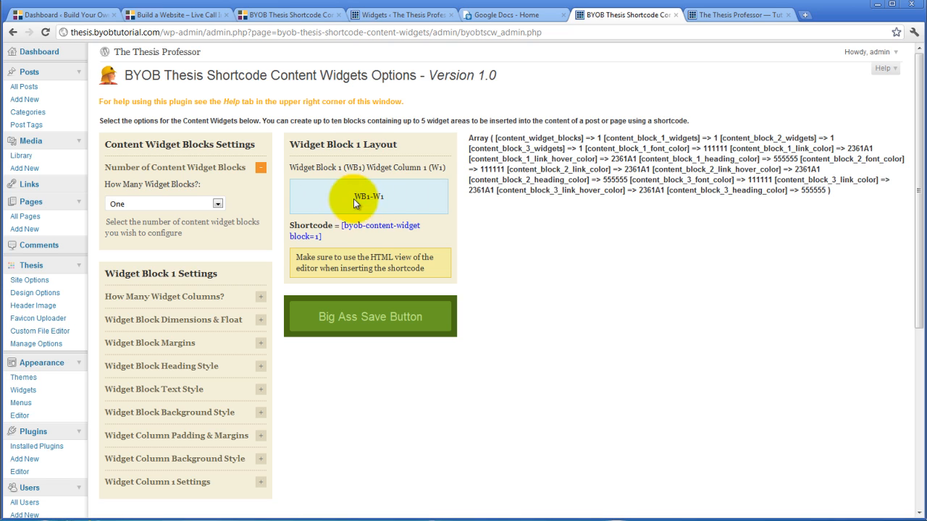
pyautogui.moveTo(368, 209)
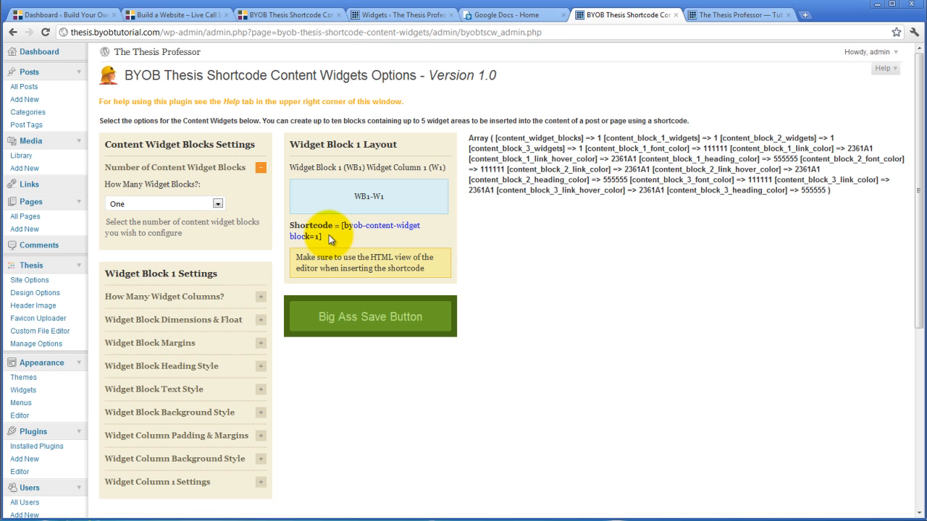
pyautogui.moveTo(351, 233)
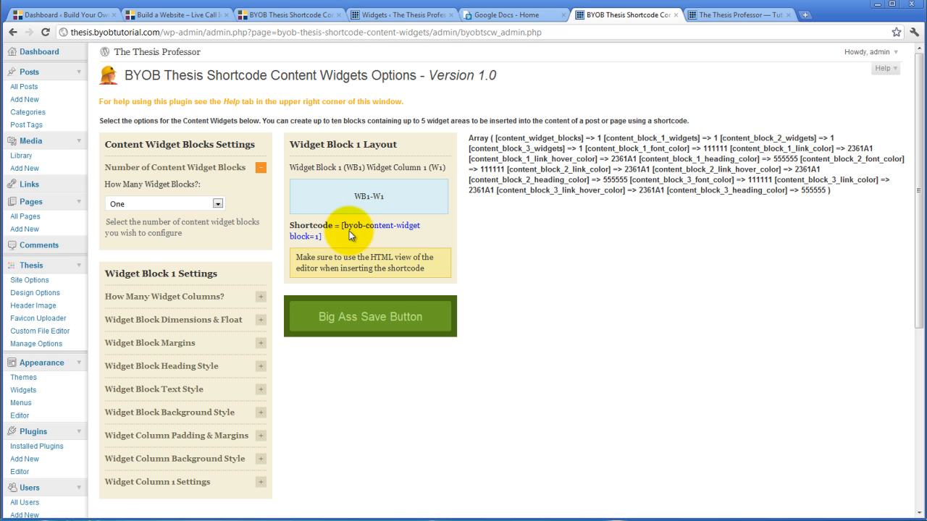
pyautogui.moveTo(368, 209)
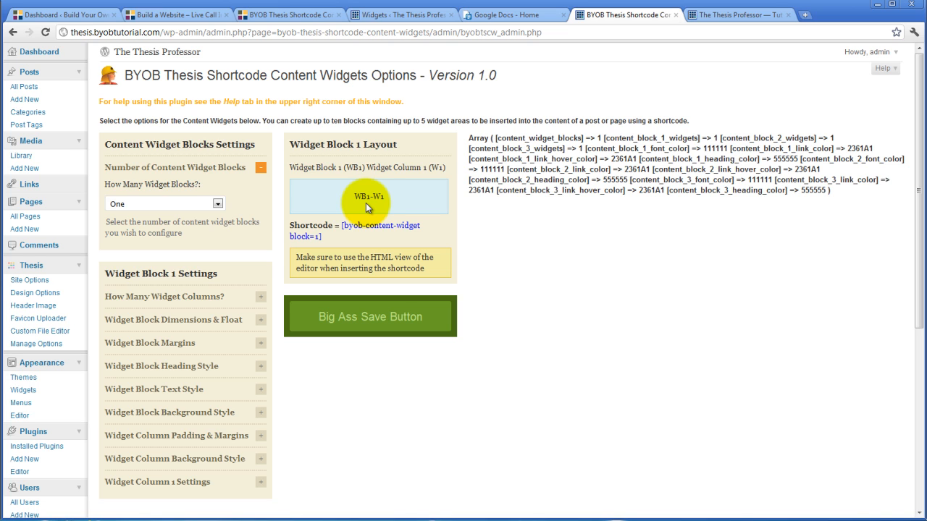
pyautogui.moveTo(391, 195)
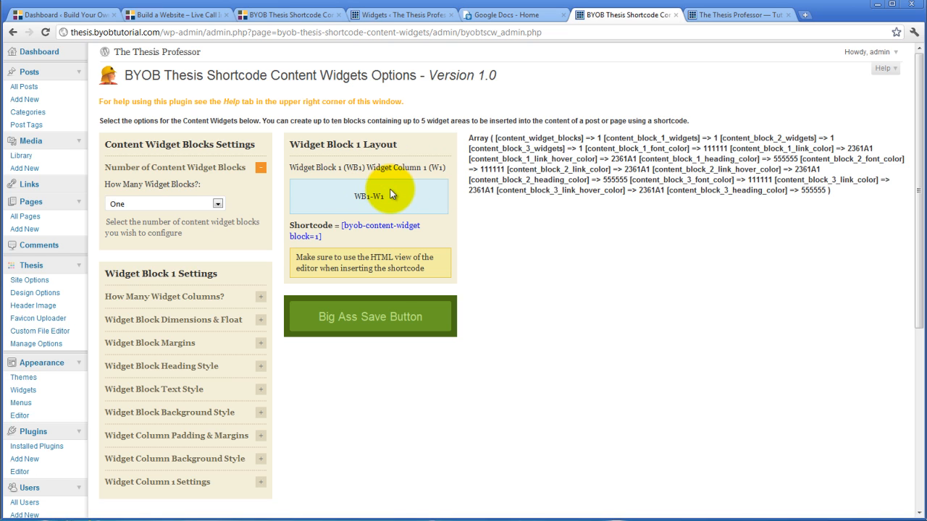
# Step: Set How Many Widget Blocks to Two and save with the Big Ass Save Button
pyautogui.click(164, 204)
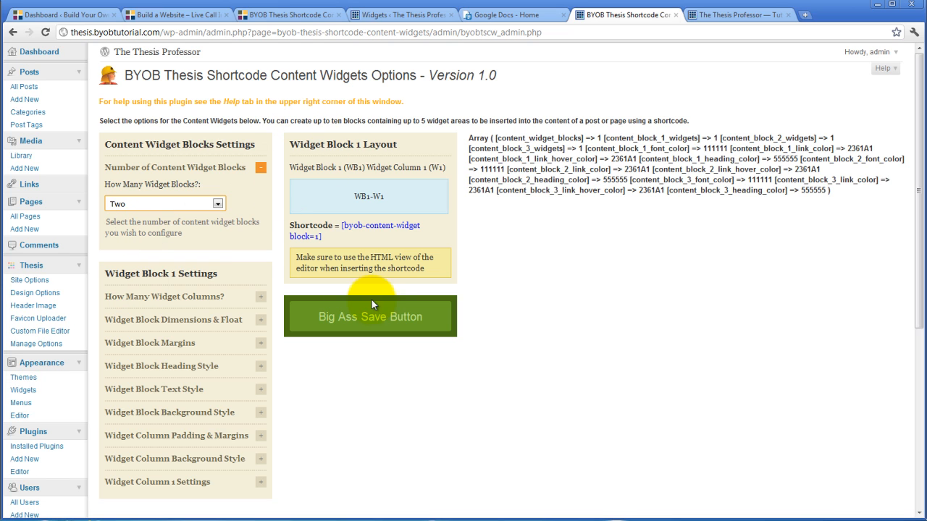
pyautogui.click(370, 317)
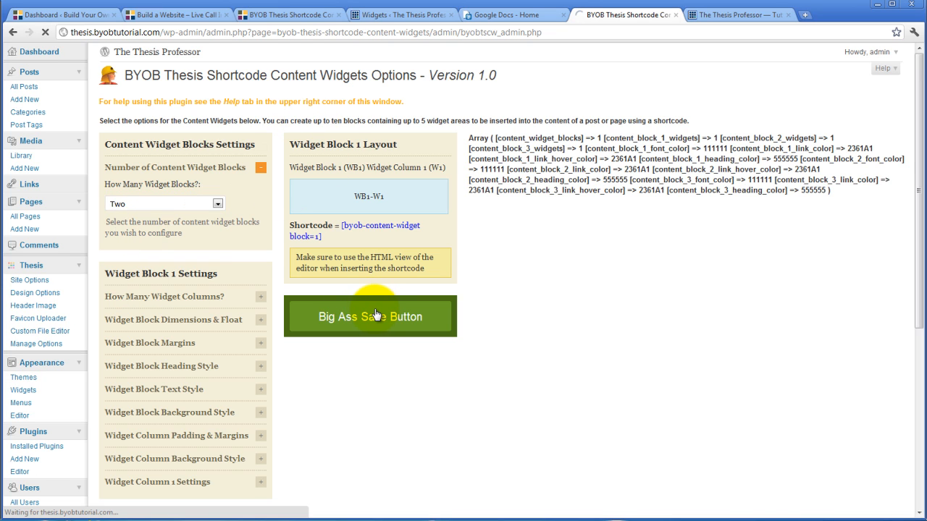
pyautogui.click(370, 316)
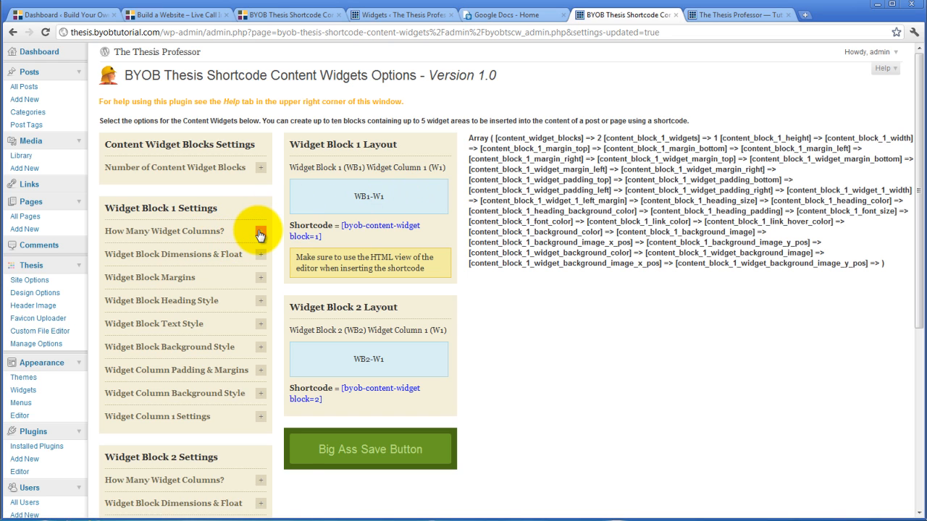
# Step: Set How Many Widget Columns for Widget Block 1 to Three
pyautogui.click(260, 231)
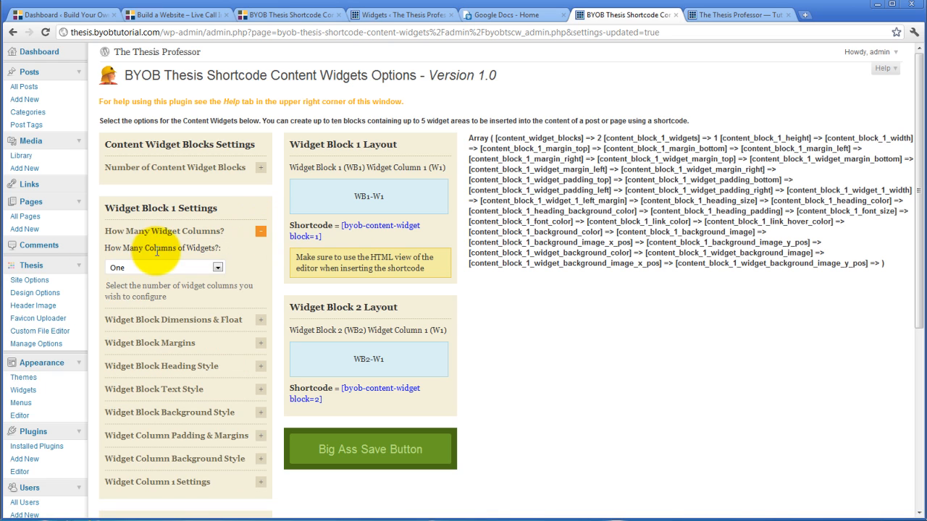
pyautogui.click(217, 267)
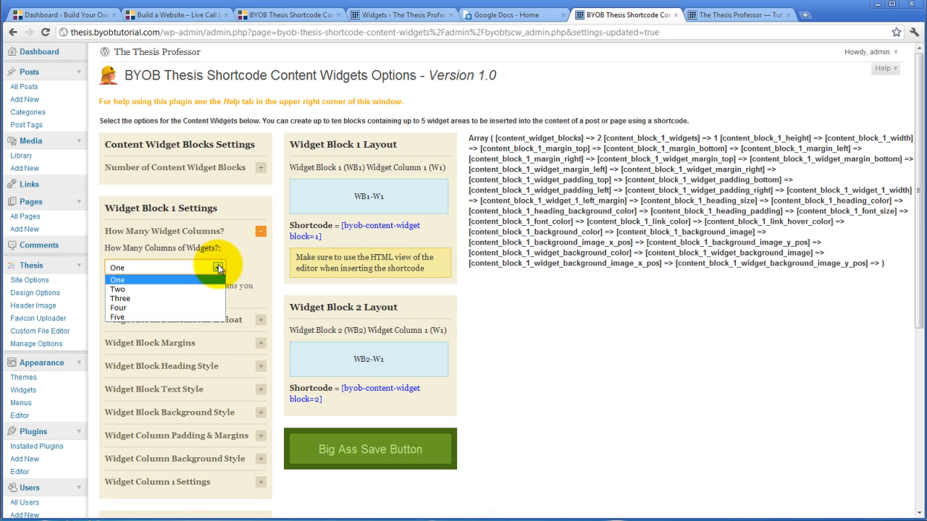
pyautogui.moveTo(184, 319)
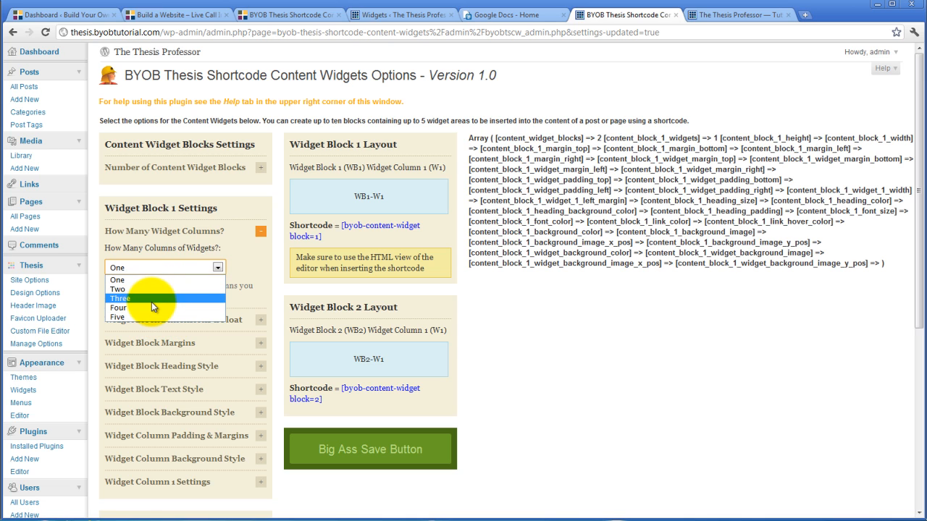
pyautogui.click(120, 298)
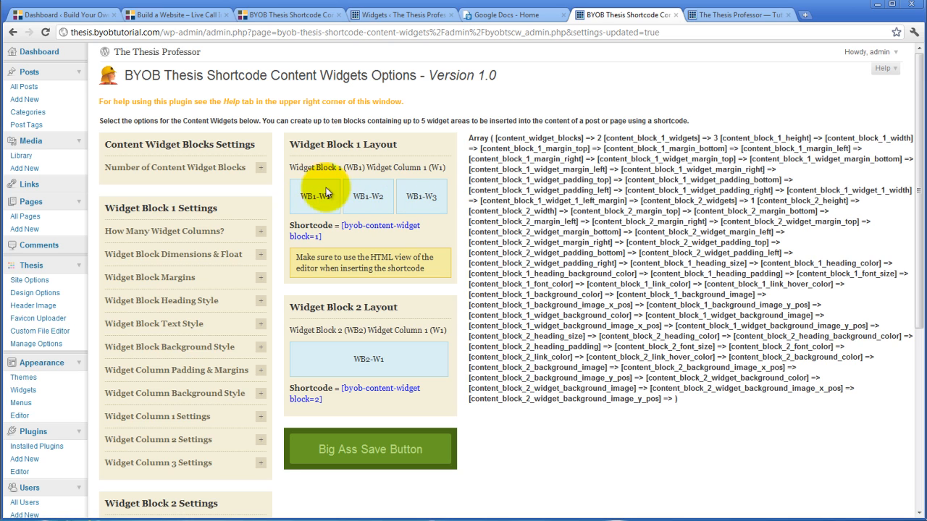
pyautogui.moveTo(397, 183)
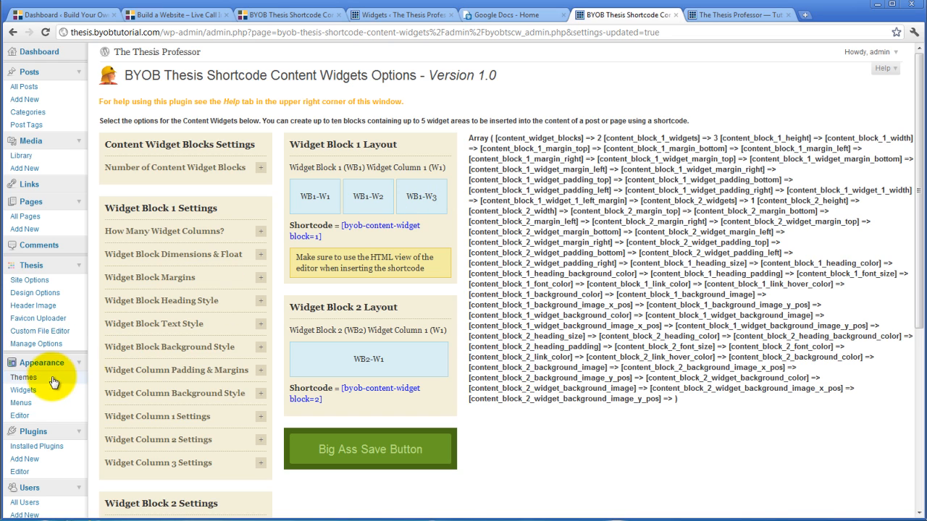
# Step: Scroll the Widgets page to the three Widget Block 1 column areas and Widget Block 2
pyautogui.rightClick(23, 391)
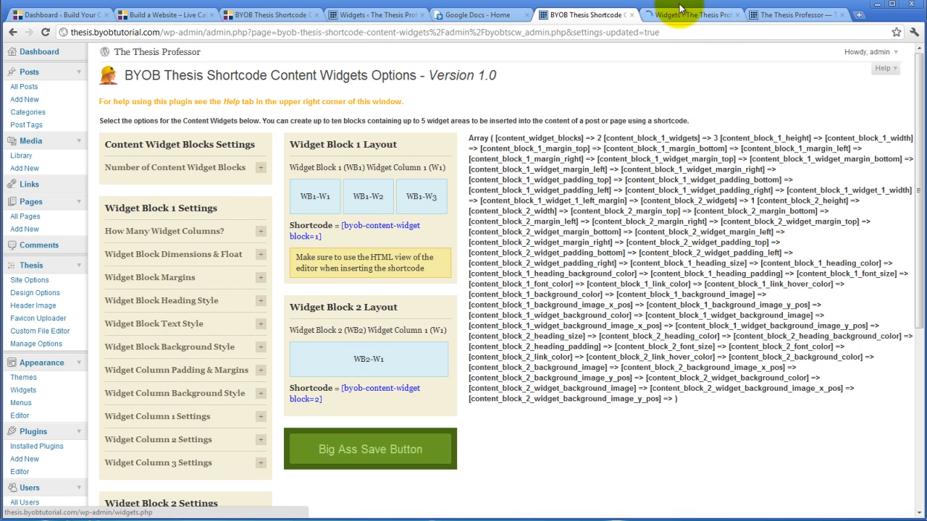
pyautogui.click(688, 14)
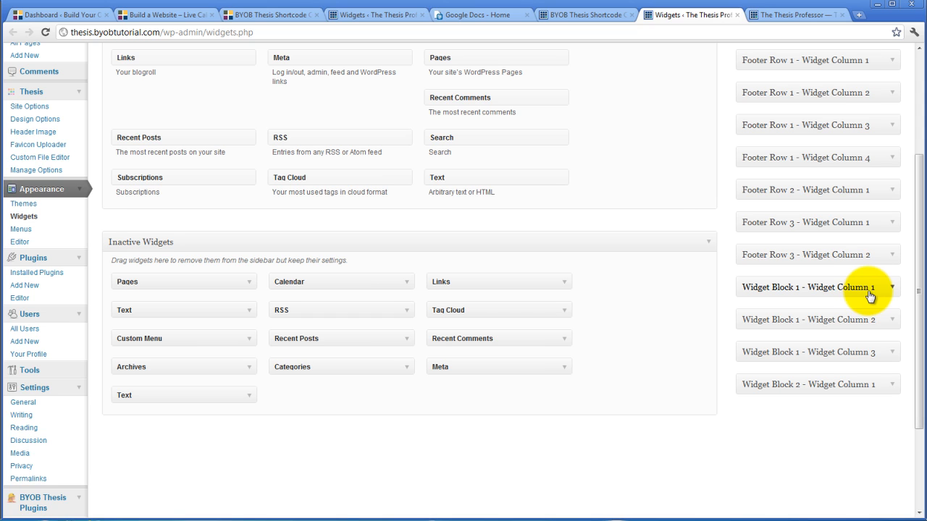
pyautogui.moveTo(875, 332)
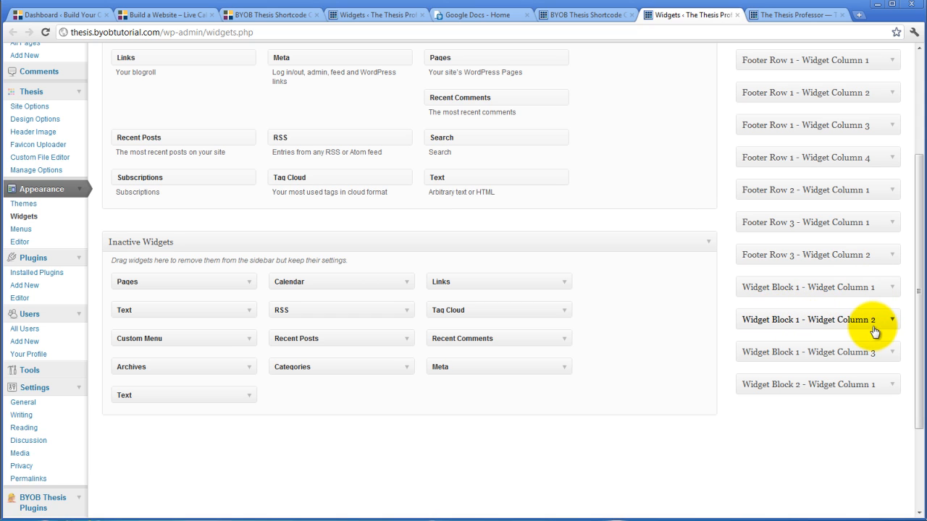
pyautogui.moveTo(868, 355)
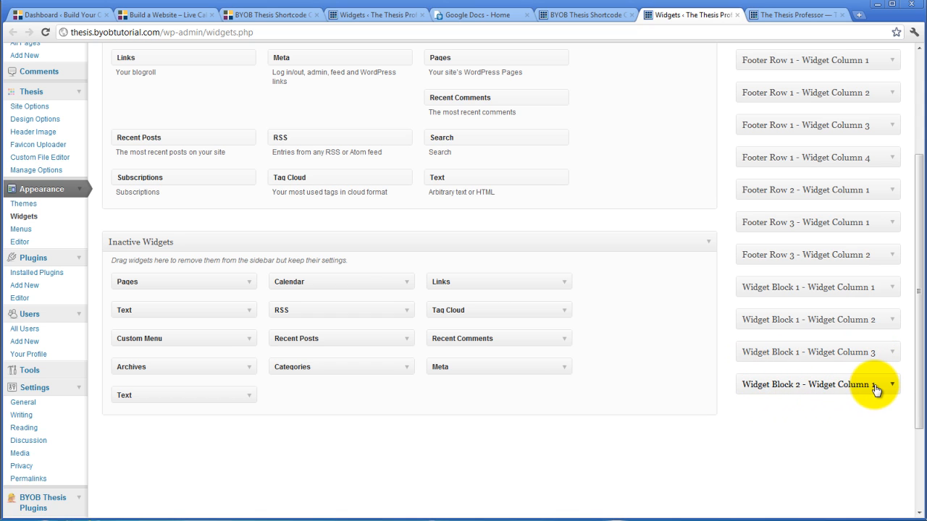
pyautogui.moveTo(820, 411)
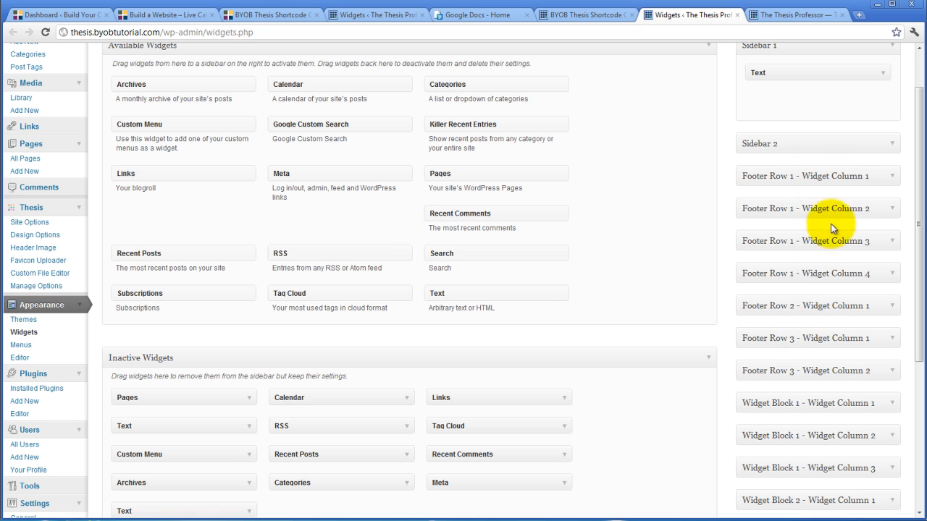
pyautogui.moveTo(832, 273)
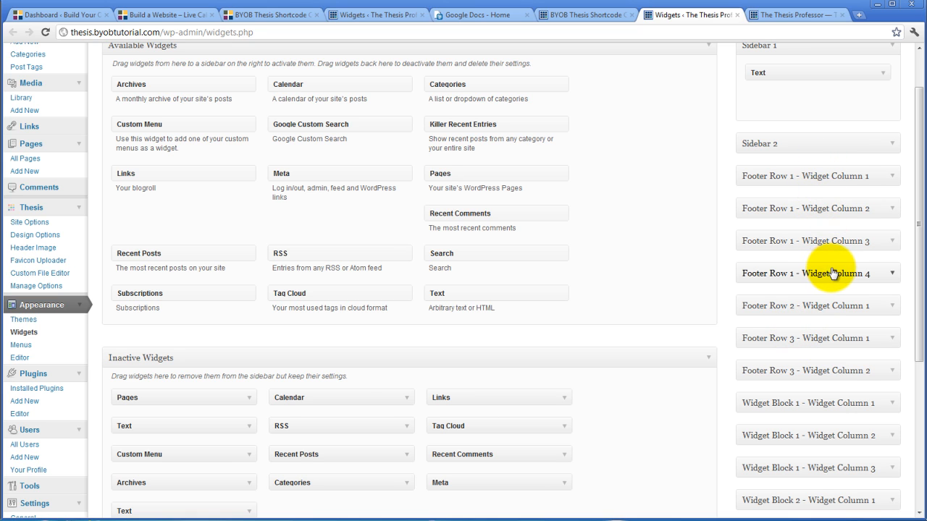
pyautogui.scroll(-3)
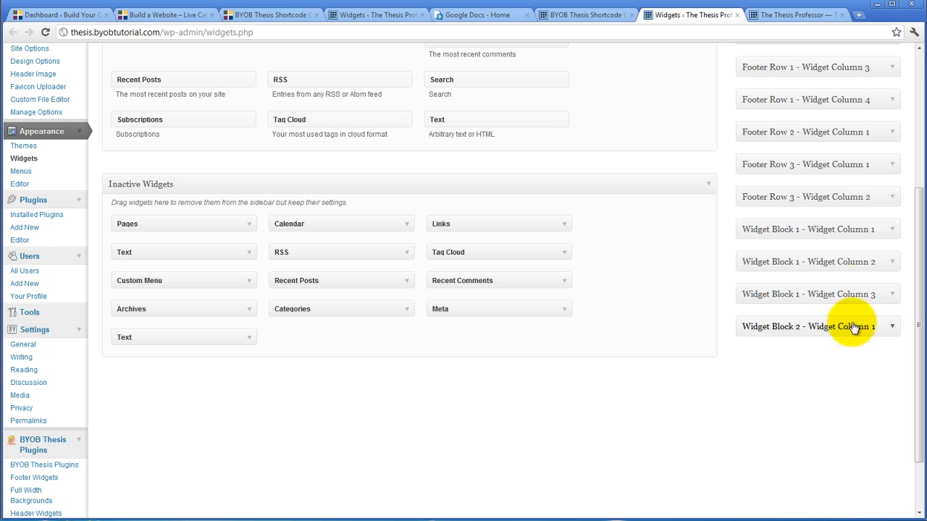
pyautogui.moveTo(844, 315)
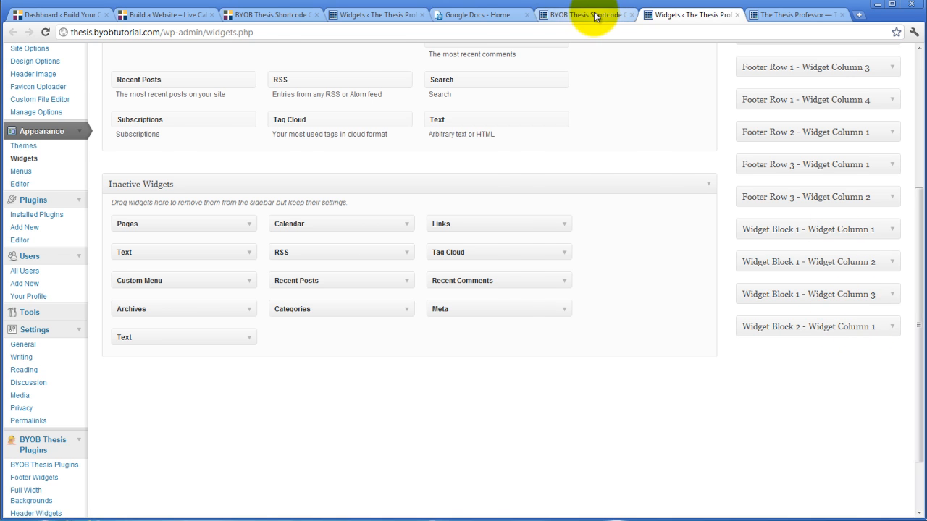
# Step: Return to the content widgets options and select the [byob-content-widget block=1] shortcode
pyautogui.click(585, 15)
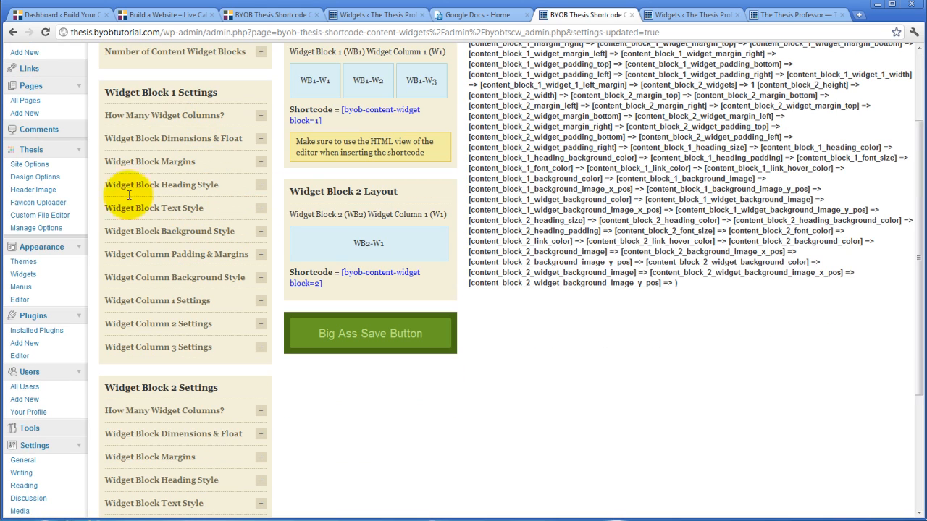
pyautogui.moveTo(255, 116)
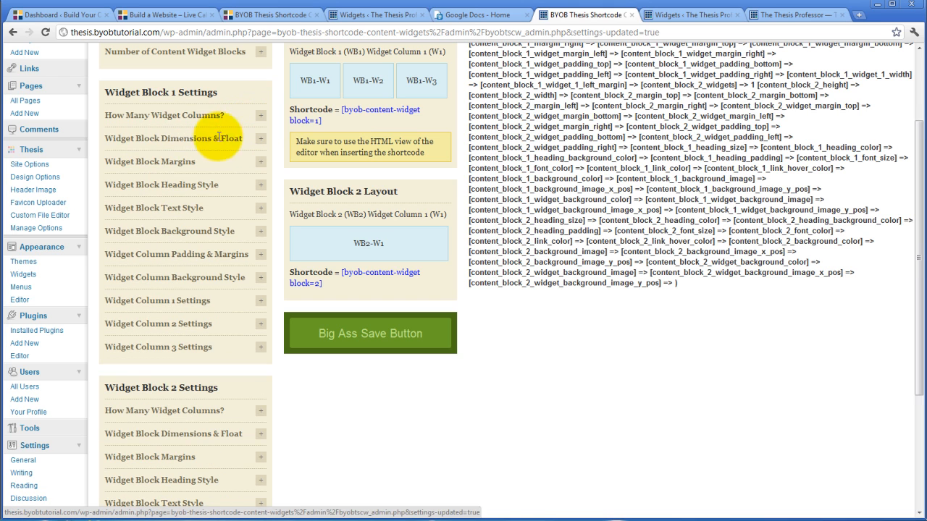
pyautogui.moveTo(194, 127)
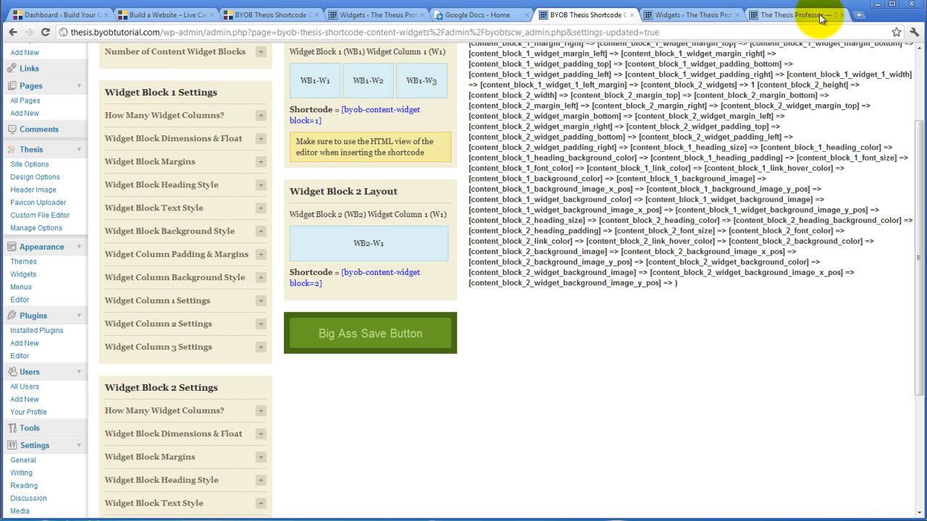
pyautogui.moveTo(340, 109)
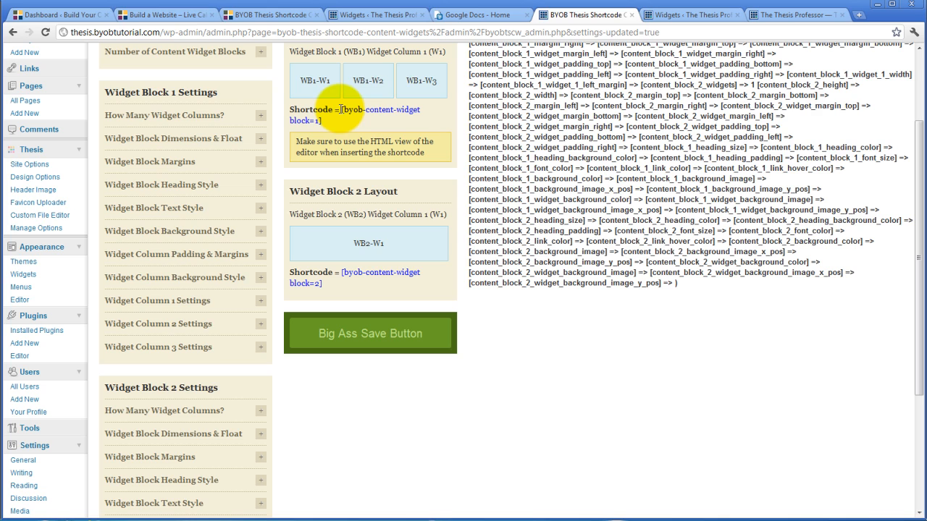
pyautogui.doubleClick(362, 109)
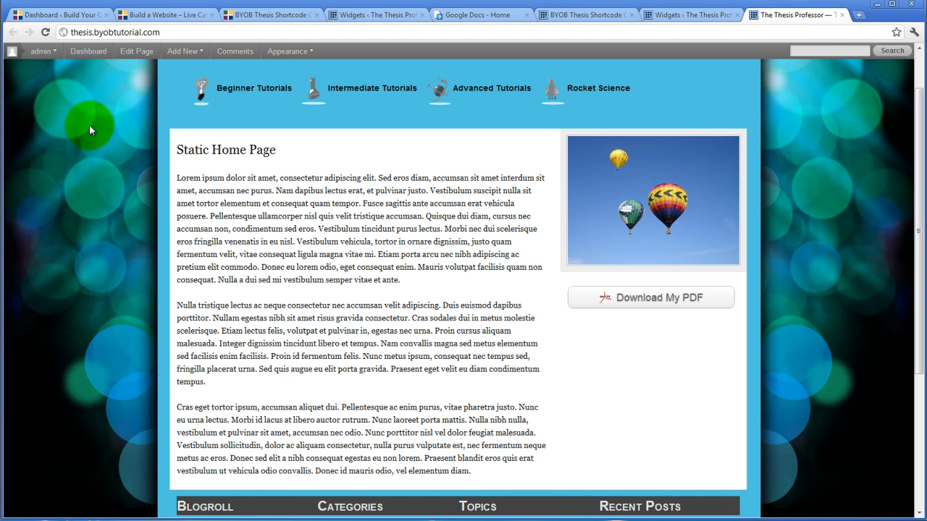
# Step: Insert the [byob-content-widget block=1] shortcode after the home page's first paragraph
pyautogui.click(136, 50)
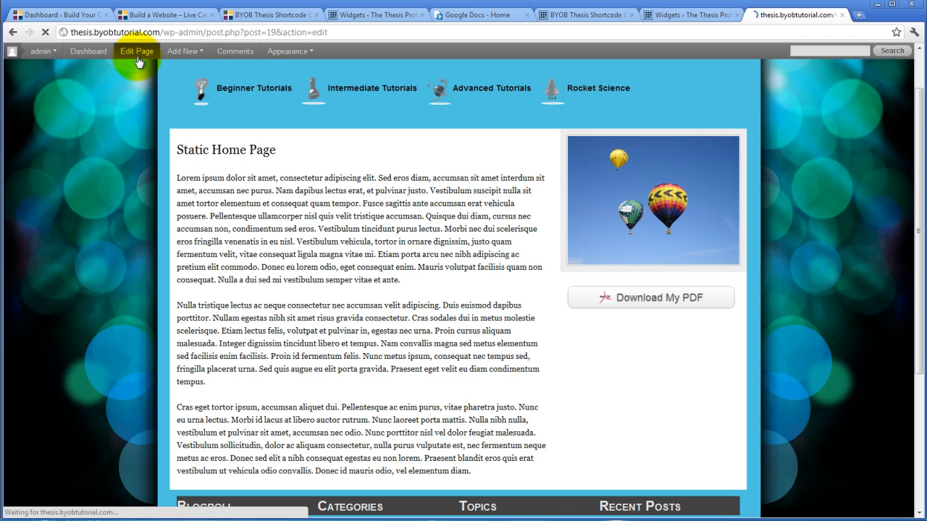
pyautogui.click(137, 50)
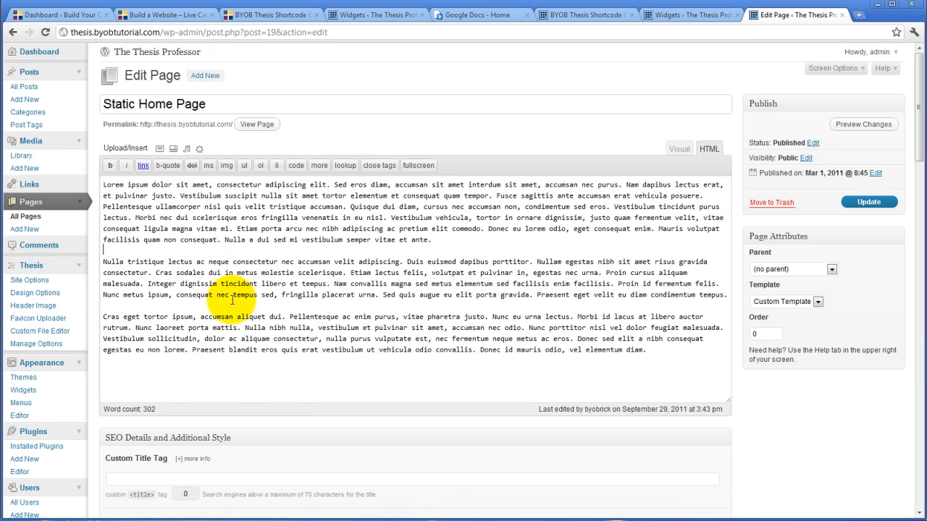
pyautogui.write('[byob-content-widget block=1]')
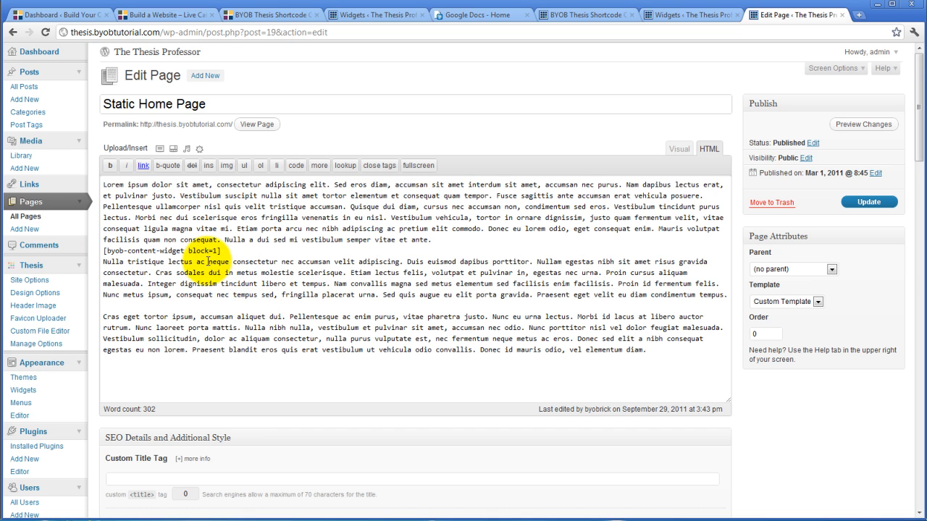
# Step: Update the Static Home Page and view it on the site
pyautogui.click(869, 202)
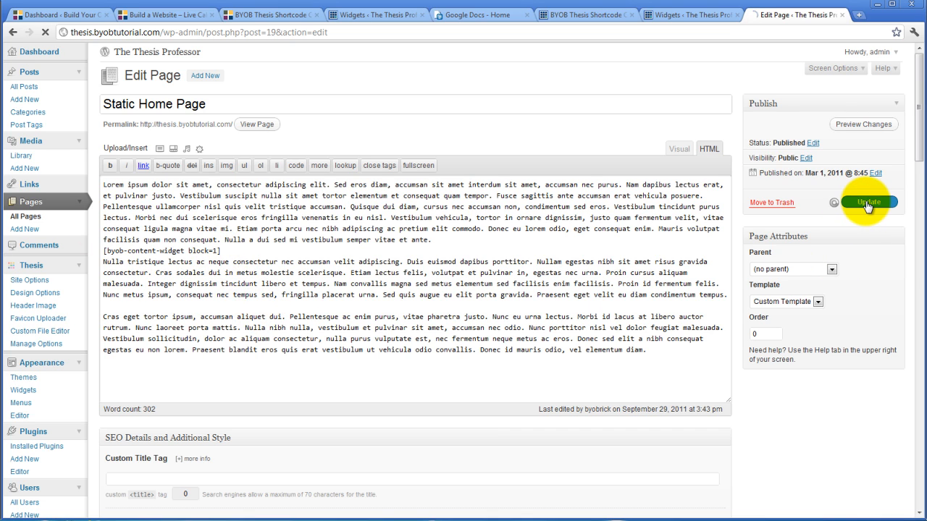
pyautogui.click(868, 202)
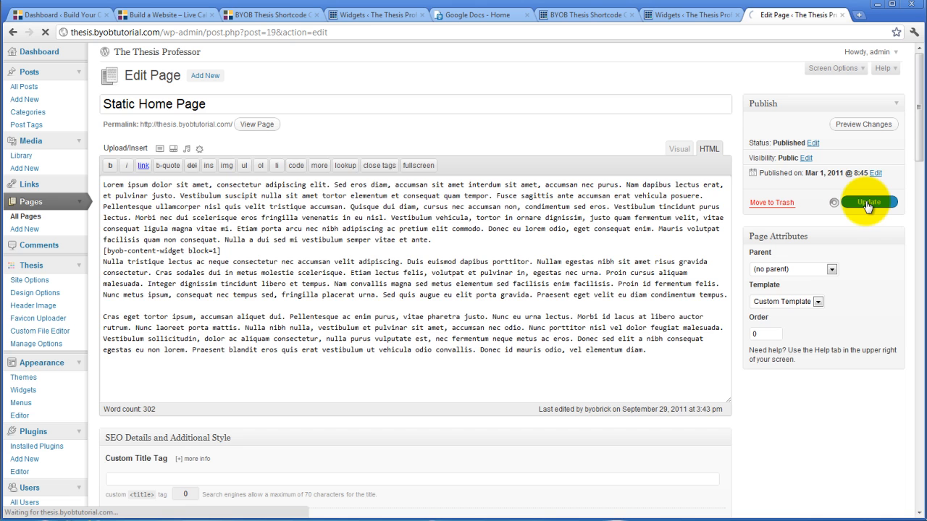
pyautogui.click(868, 202)
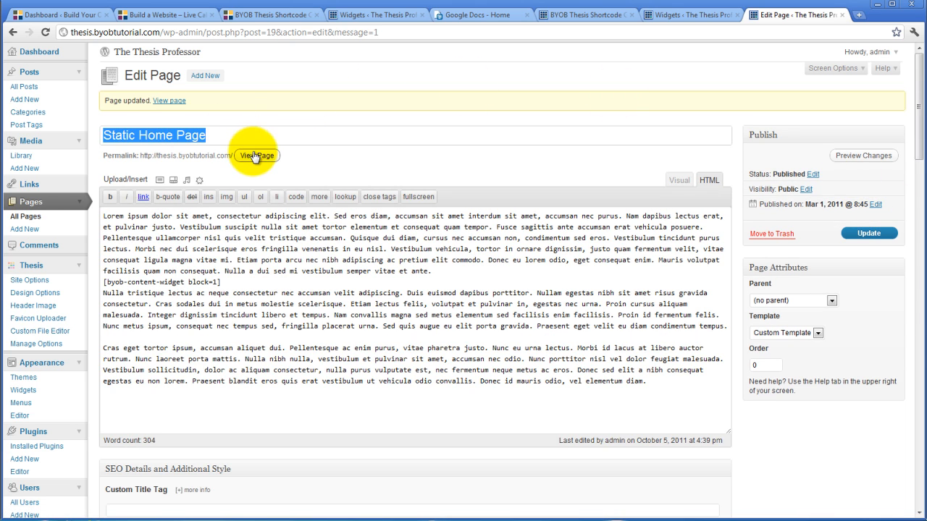
pyautogui.click(256, 155)
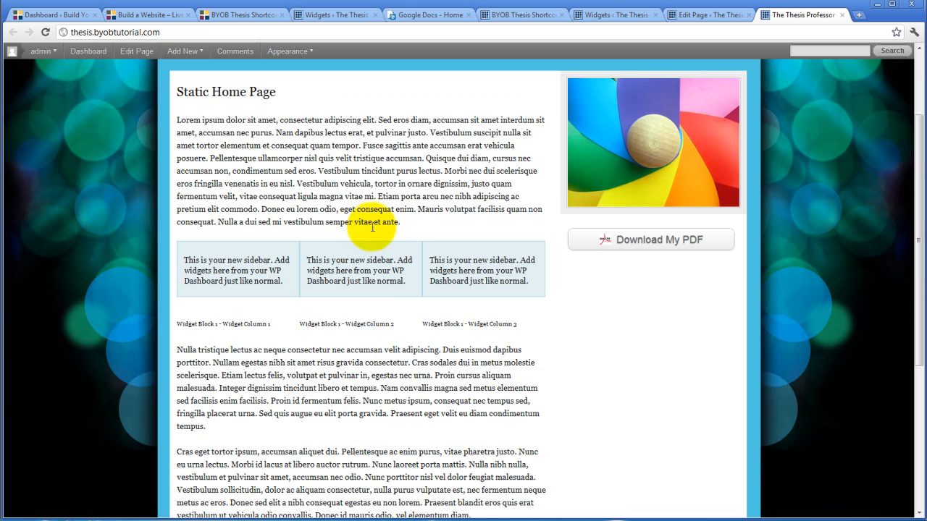
pyautogui.moveTo(476, 310)
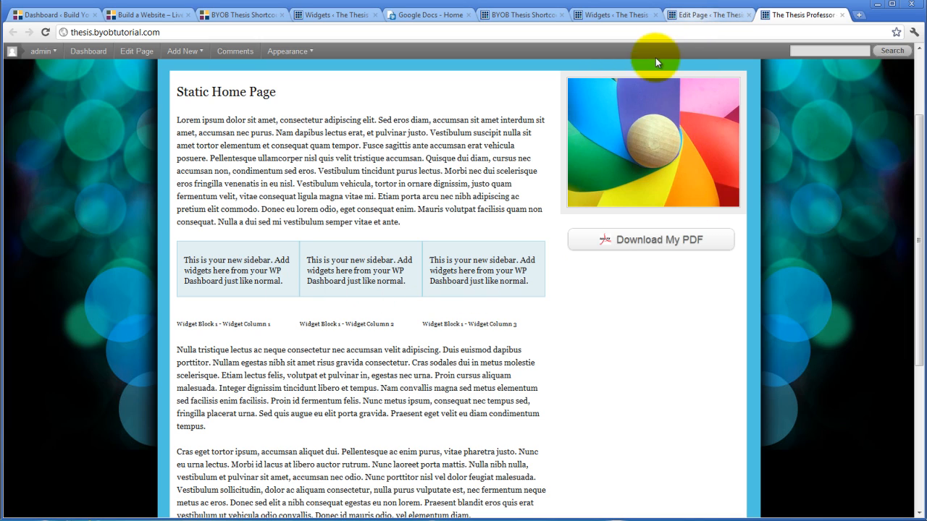
pyautogui.moveTo(542, 257)
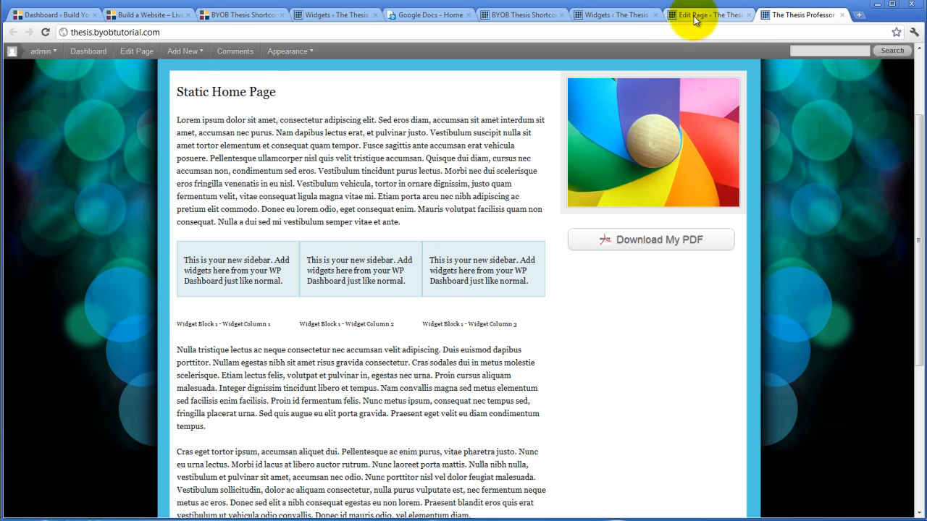
# Step: Save Widget Block 1 with Two widget columns in the content widget settings
pyautogui.click(614, 15)
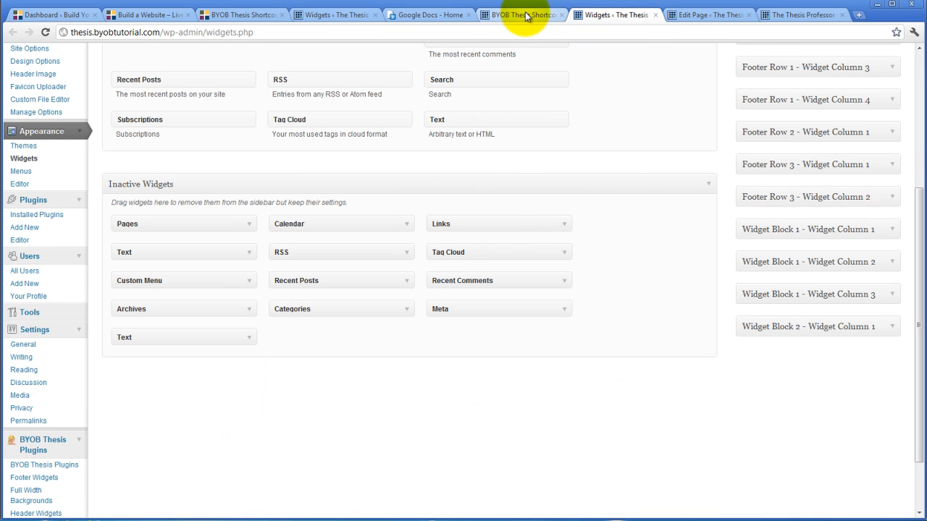
pyautogui.click(522, 14)
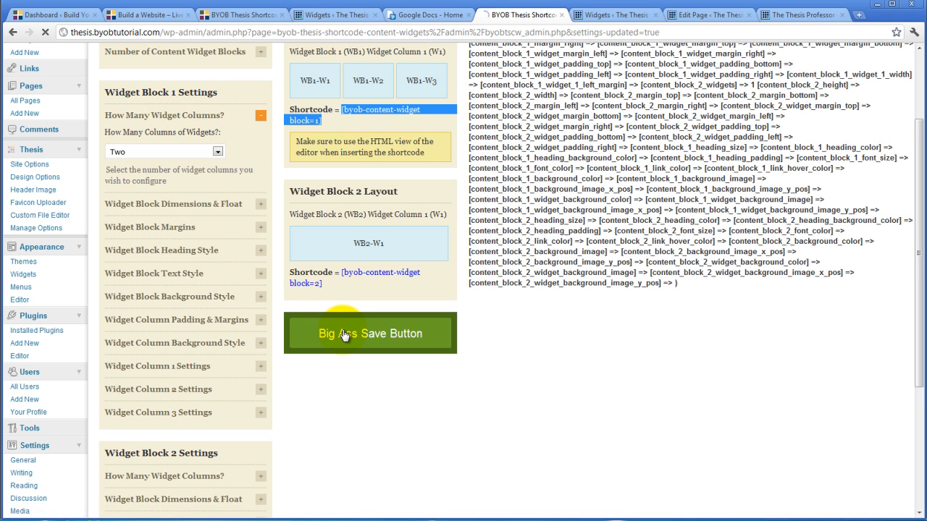
pyautogui.click(369, 333)
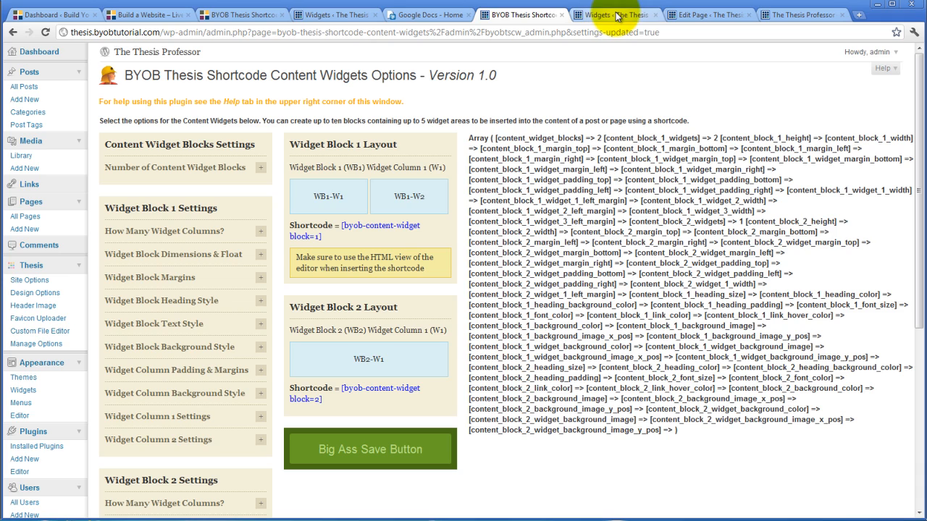
pyautogui.click(708, 15)
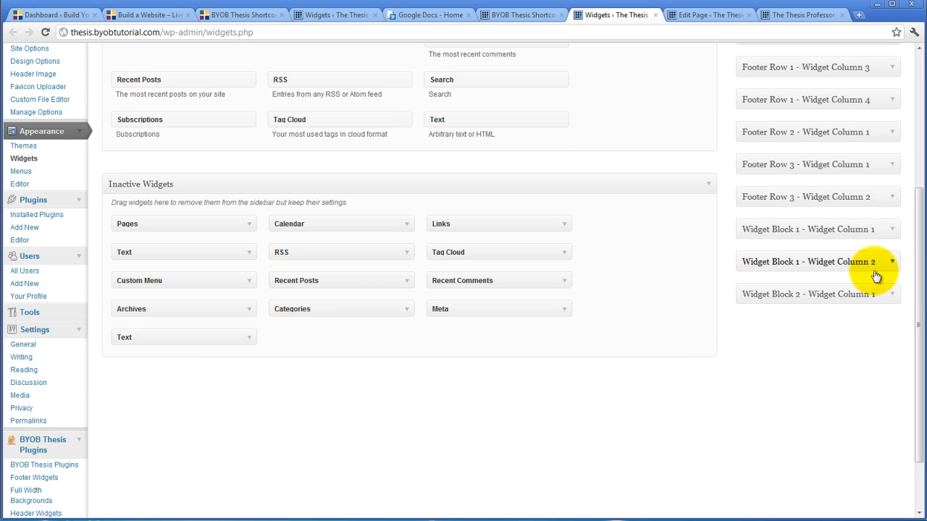
# Step: Add a Categories widget to column 1 and a Pages widget to column 2, titled Categories and Pages
pyautogui.click(891, 230)
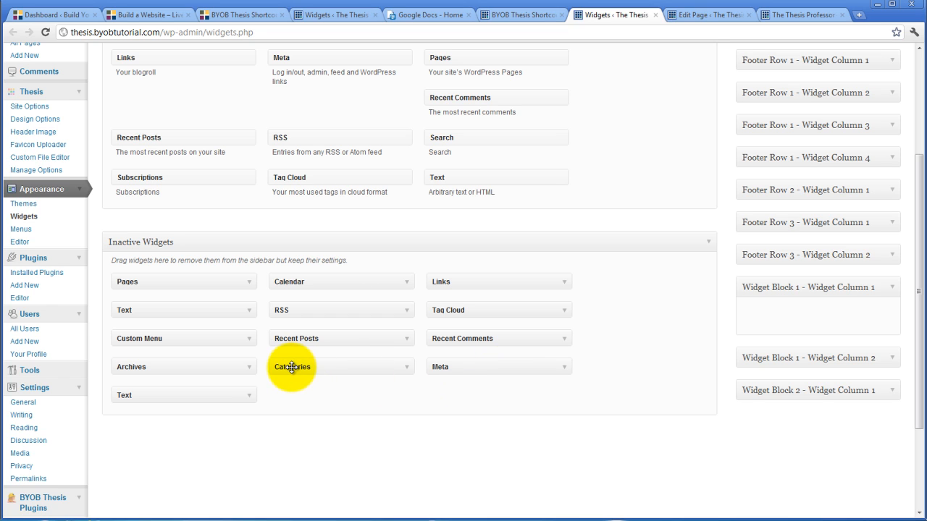
pyautogui.moveTo(292, 366); pyautogui.dragTo(778, 319)
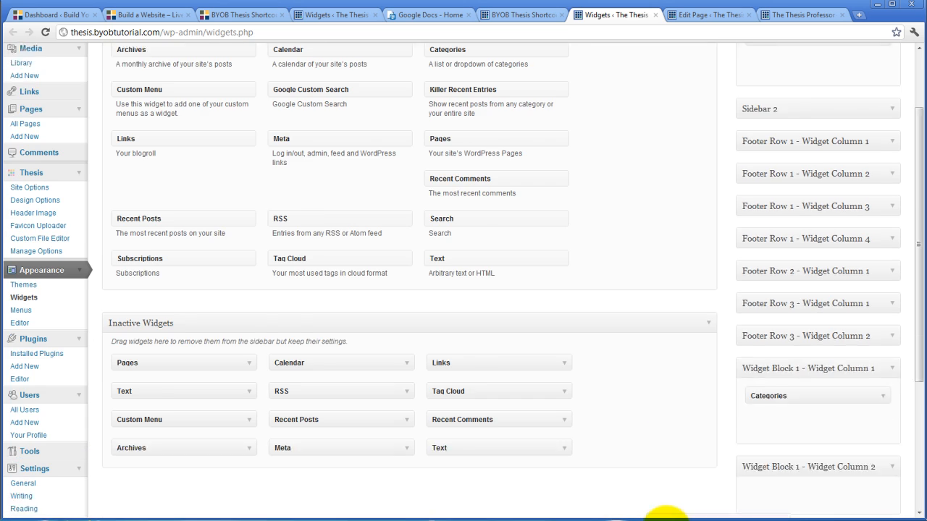
pyautogui.scroll(-3)
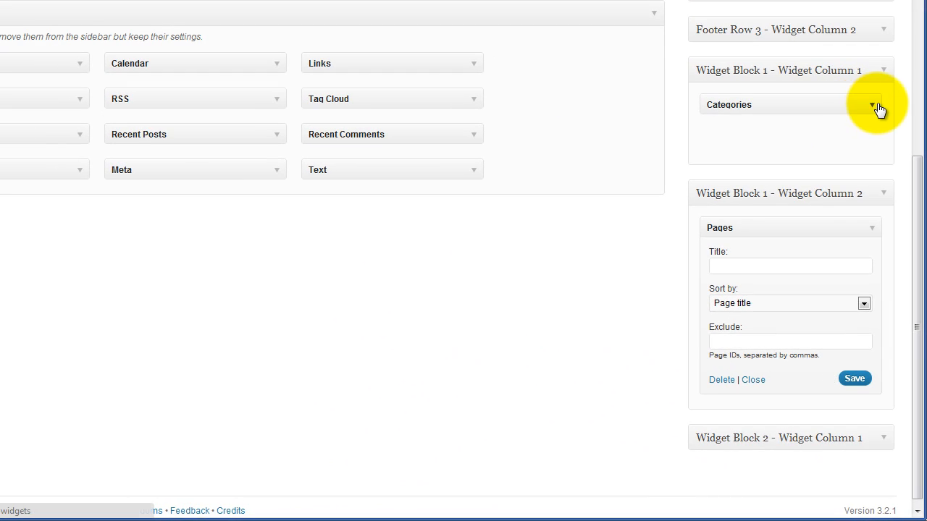
pyautogui.click(879, 108)
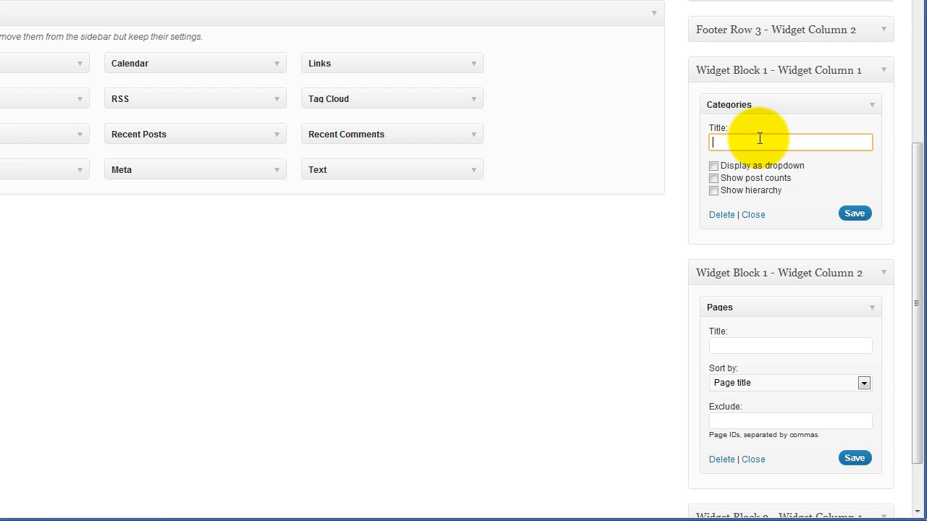
pyautogui.write('Categories')
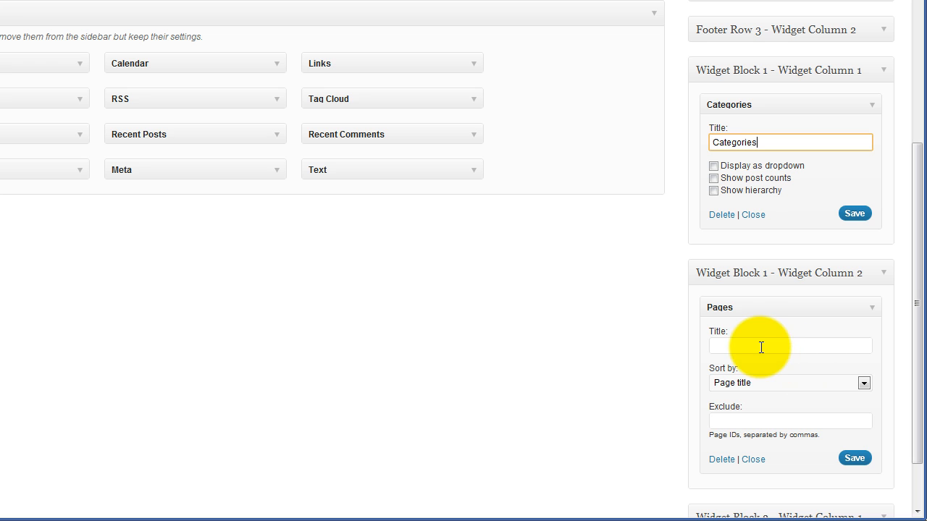
pyautogui.write('Pages')
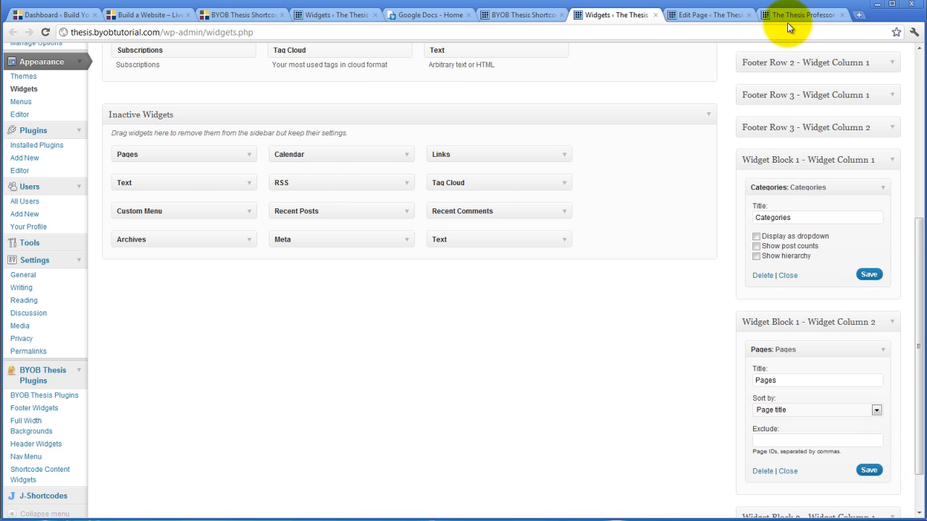
# Step: Scroll the live home page to review the Categories and Pages columns
pyautogui.click(802, 14)
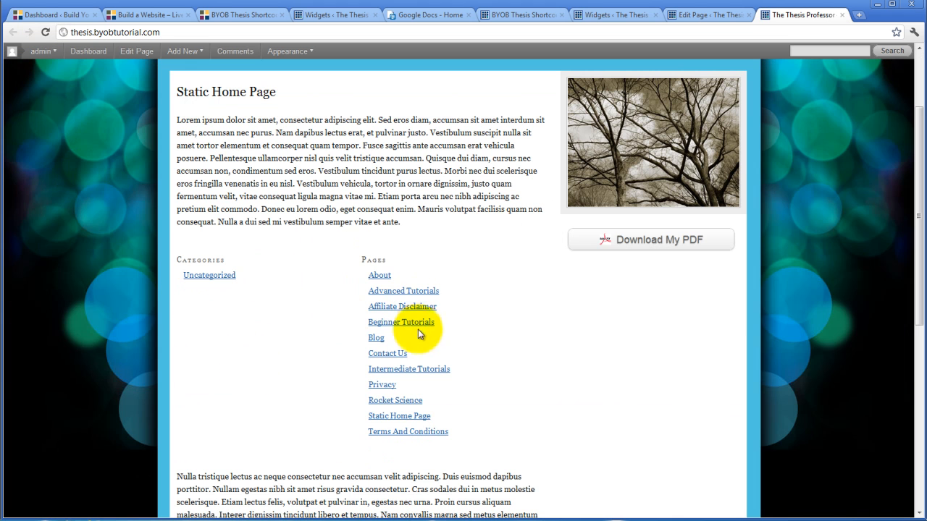
pyautogui.scroll(-3)
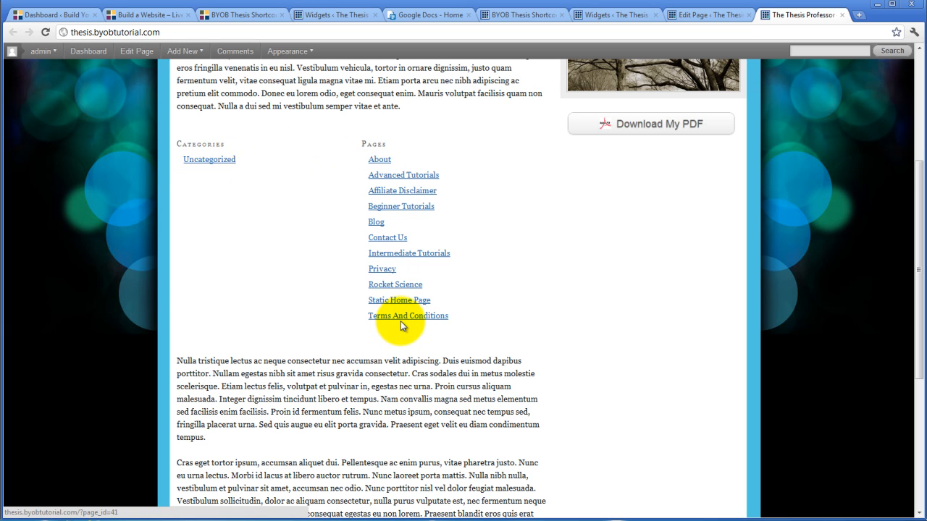
pyautogui.moveTo(404, 311)
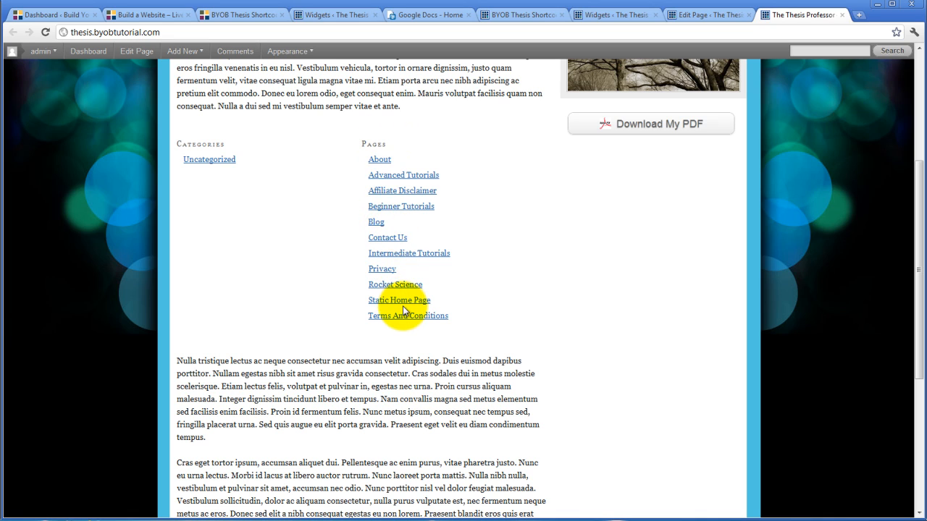
pyautogui.moveTo(546, 227)
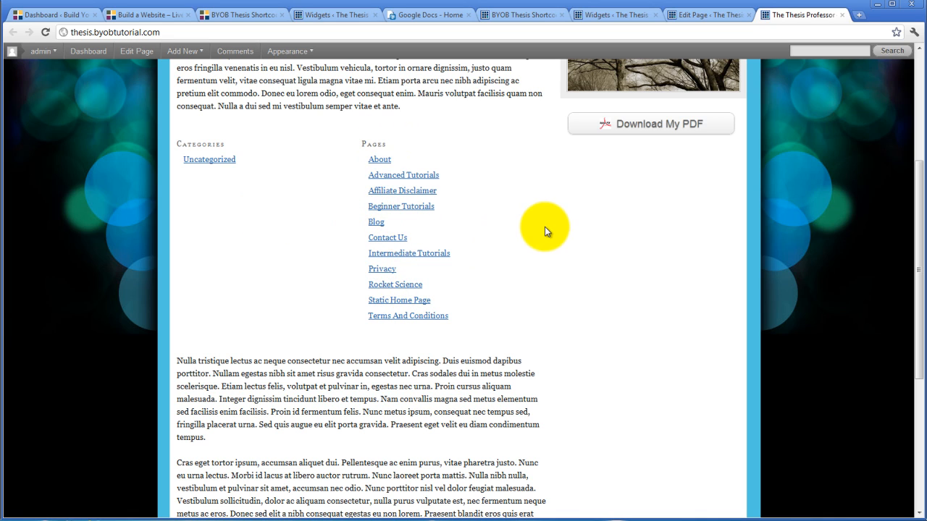
pyautogui.moveTo(435, 208)
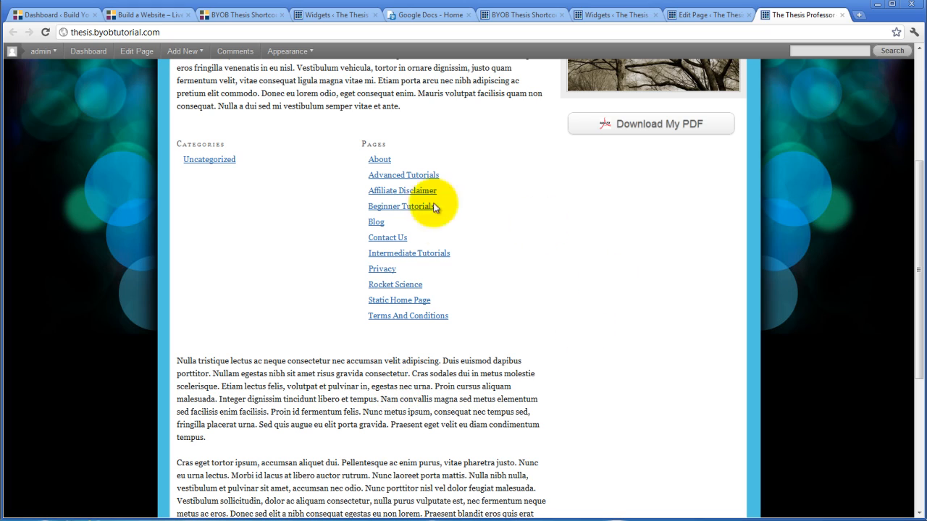
pyautogui.moveTo(485, 241)
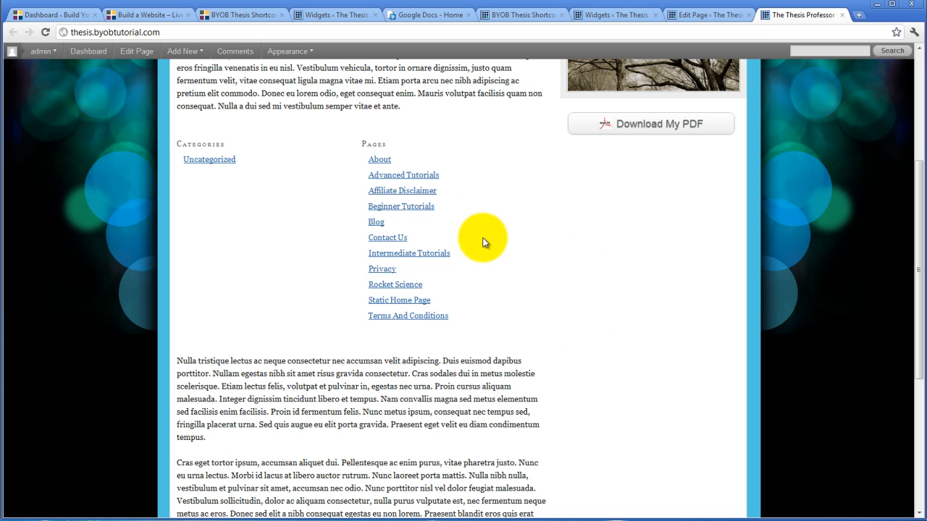
pyautogui.moveTo(431, 216)
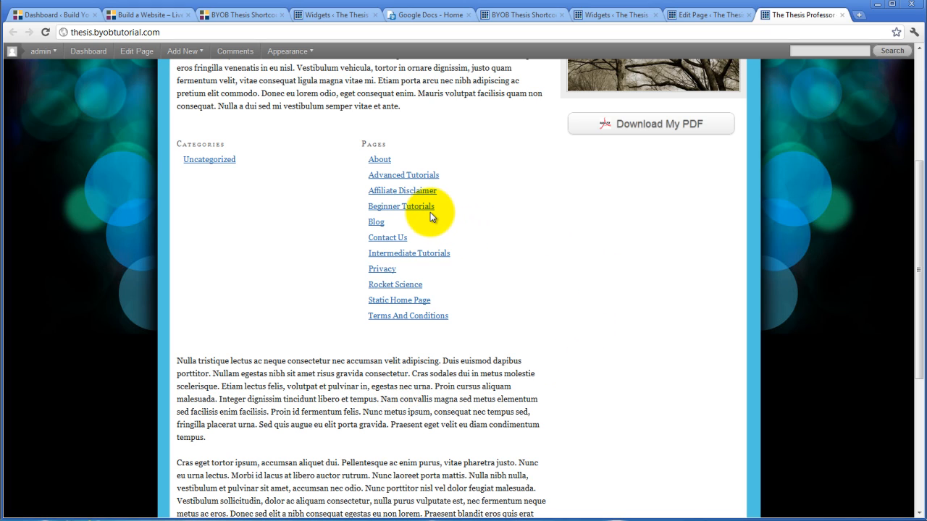
pyautogui.scroll(-3)
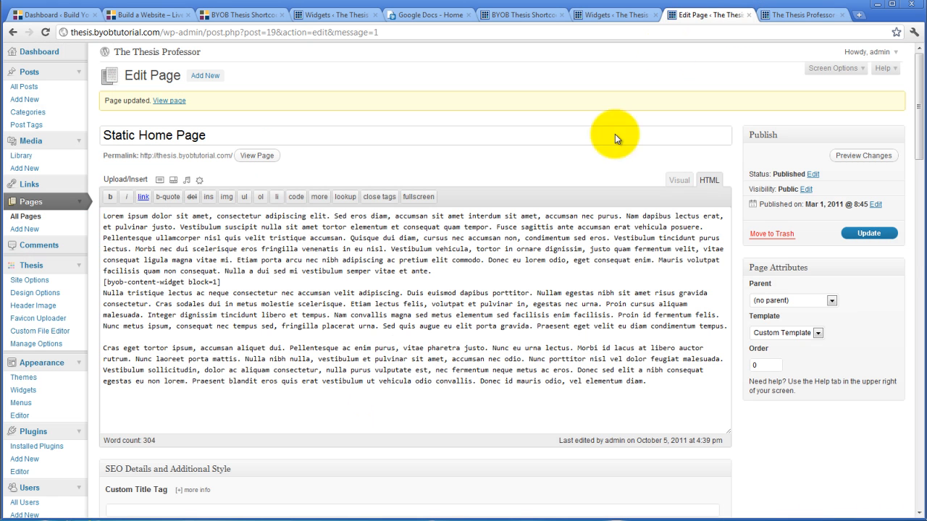
# Step: Move the [byob-content-widget block=1] shortcode after the last paragraph and update the page
pyautogui.doubleClick(163, 282)
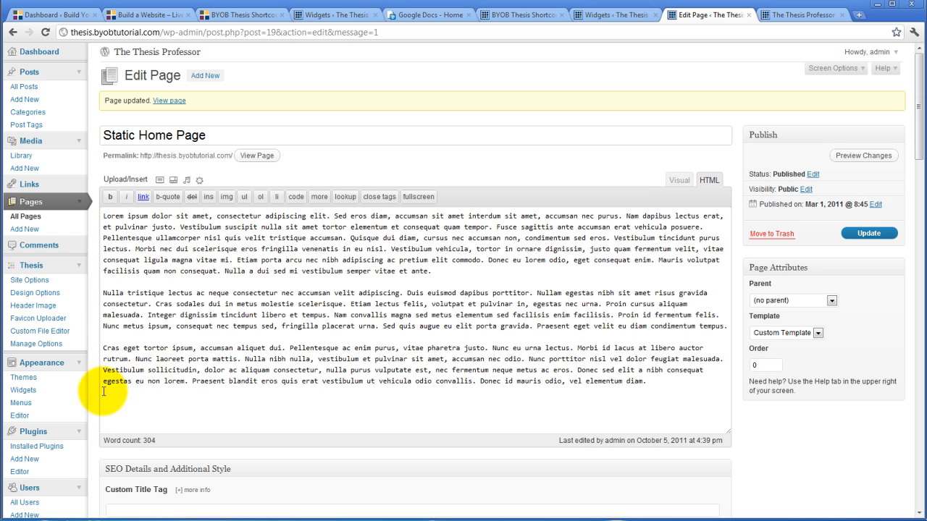
pyautogui.write('[byob-content-widget block=1]')
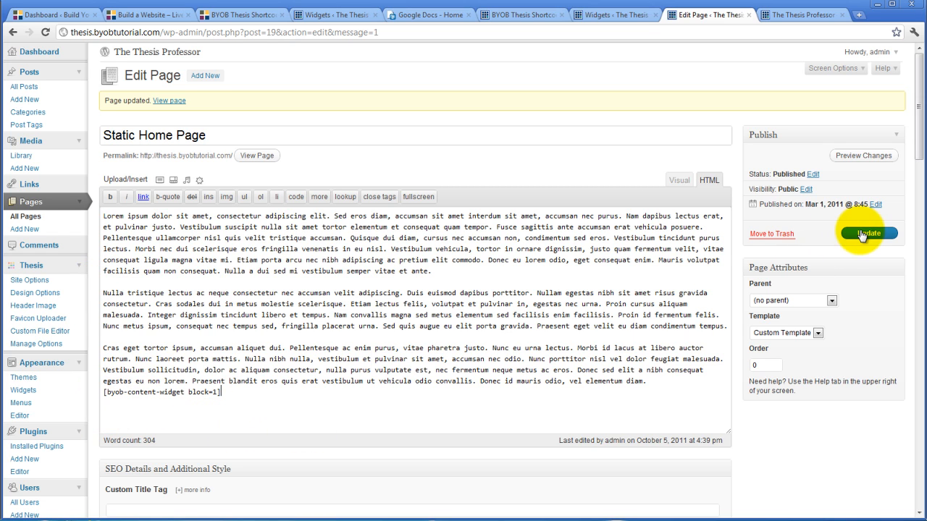
pyautogui.click(866, 233)
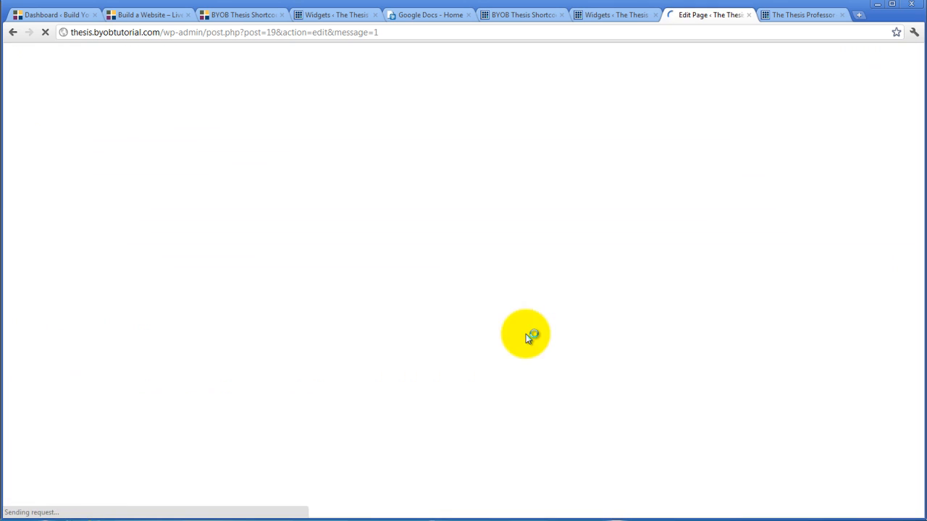
pyautogui.click(802, 14)
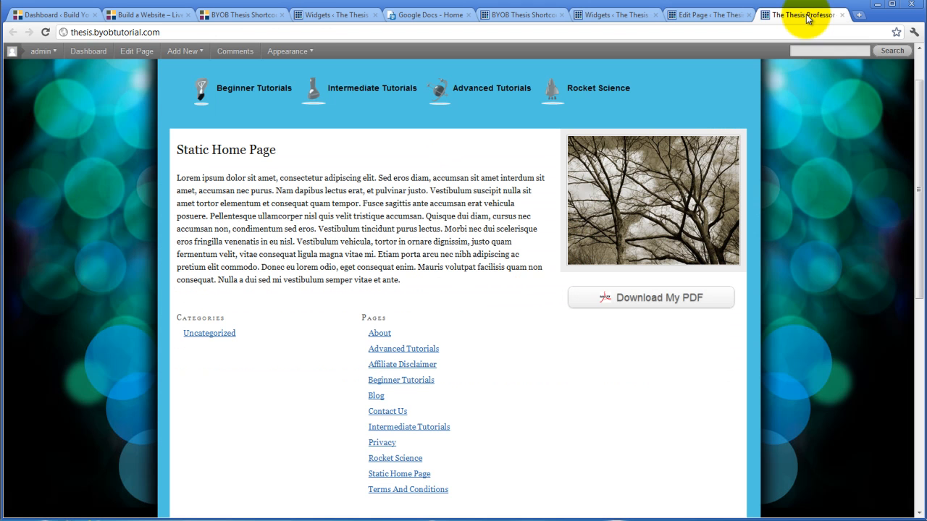
# Step: Reload the home page and scroll to the Categories and Pages columns below the text
pyautogui.click(44, 32)
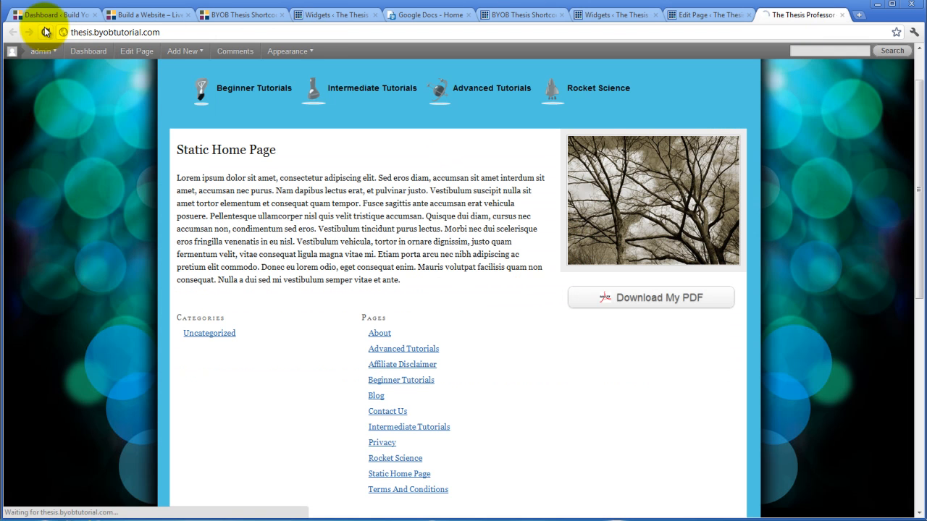
pyautogui.scroll(-3)
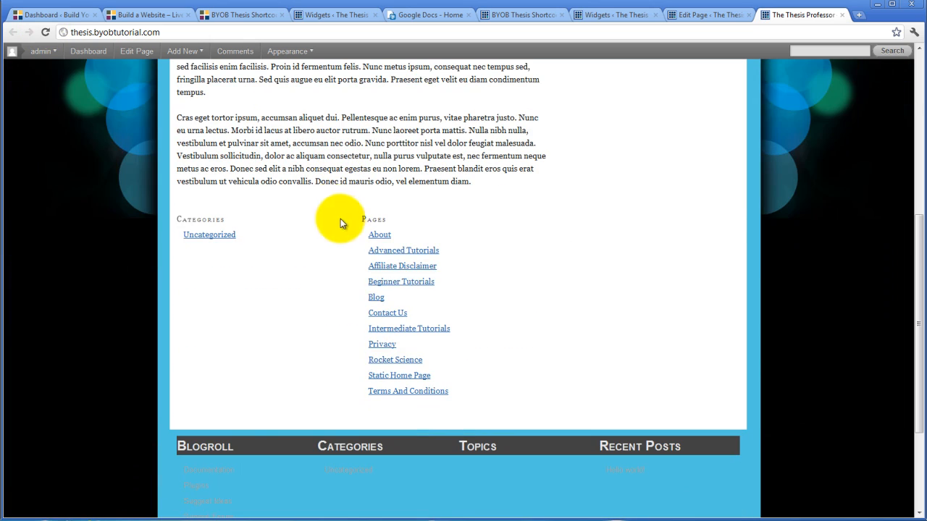